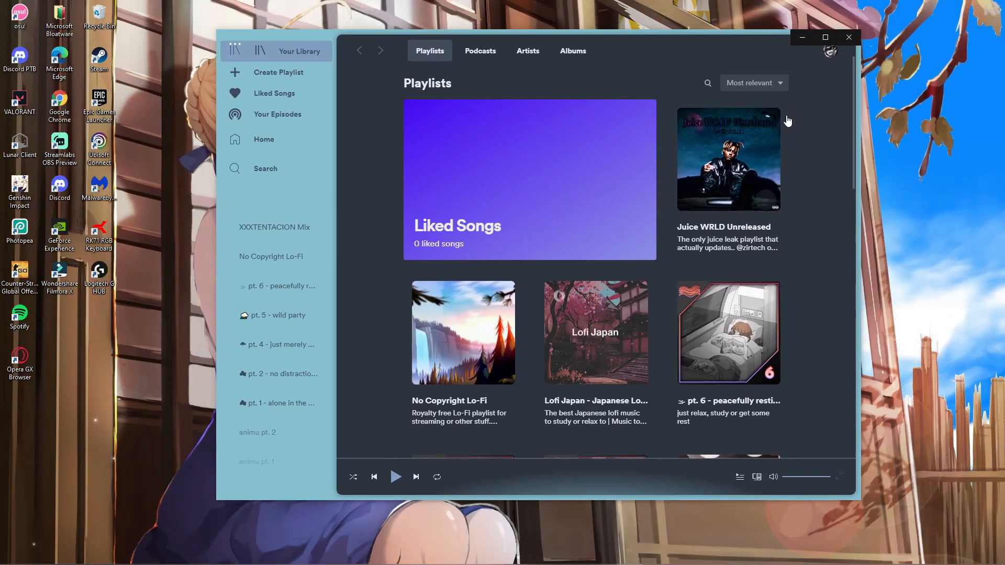
{"action": "mouse_move", "coordinate": [464, 344]}
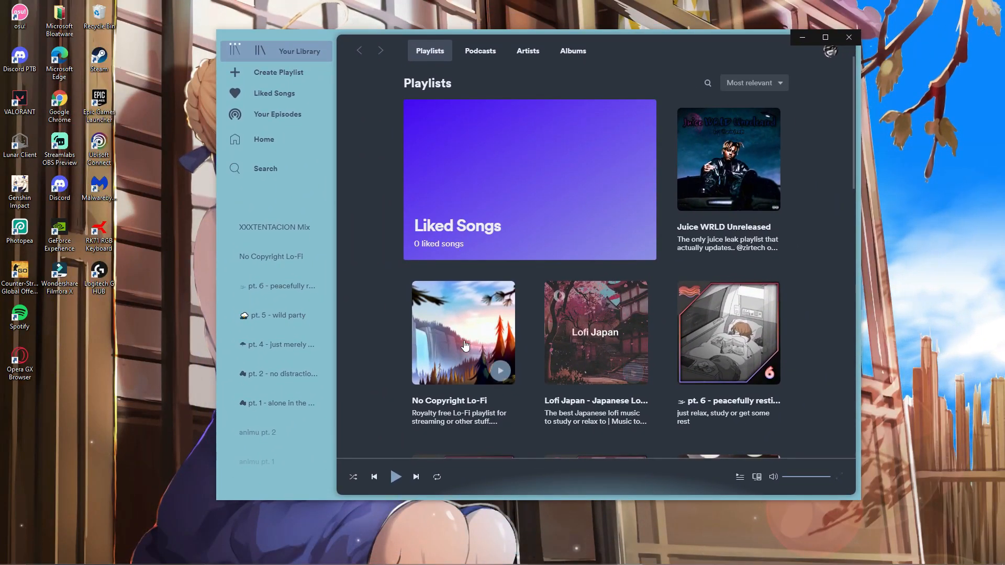
- Scroll the Playlists page, then close the themed Spotify client
{"action": "scroll", "scroll_direction": "down", "scroll_amount": 3}
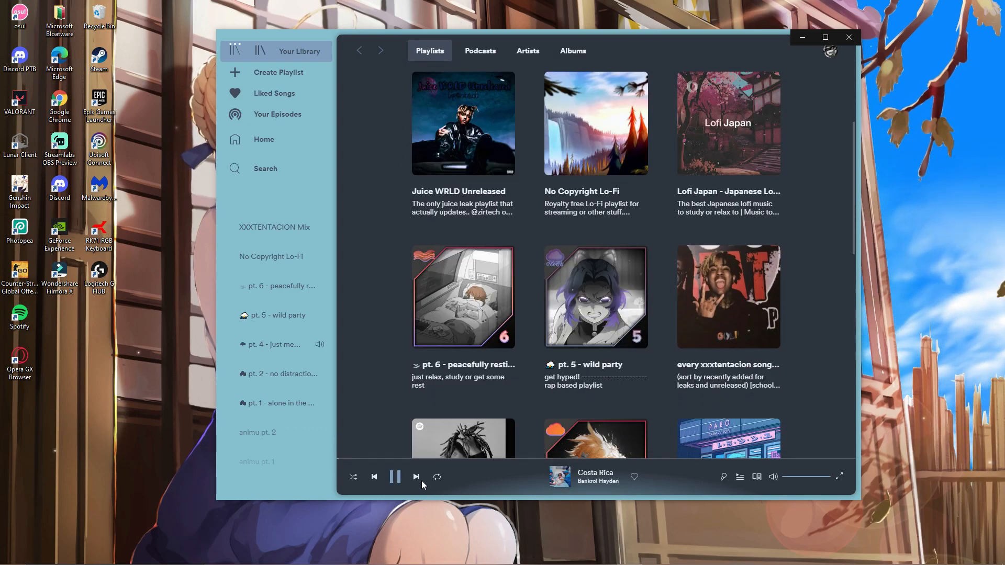
{"action": "left_click", "coordinate": [416, 476]}
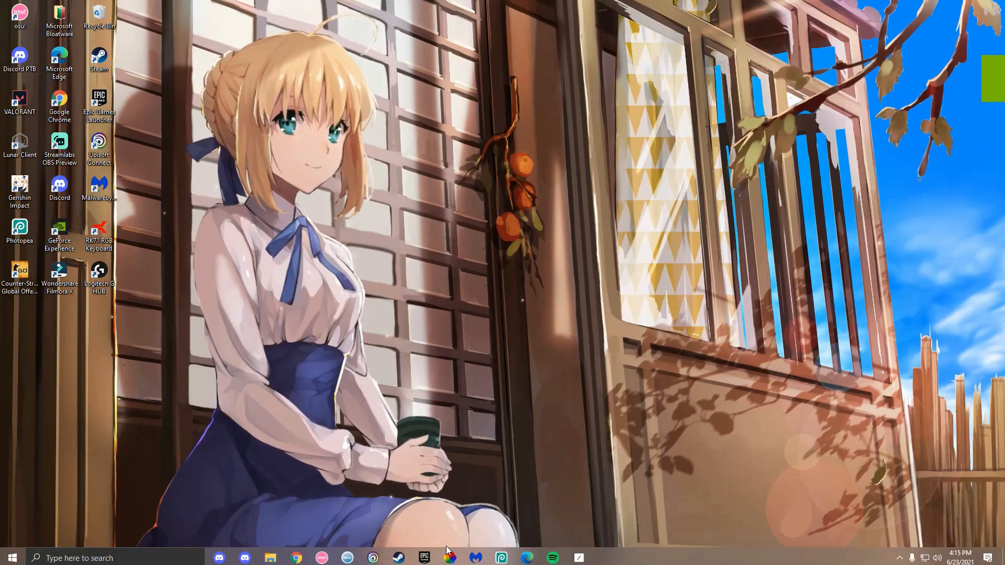
- Search 'spotify' in Start and confirm uninstalling the Spotify app
{"action": "type", "text": "spotify"}
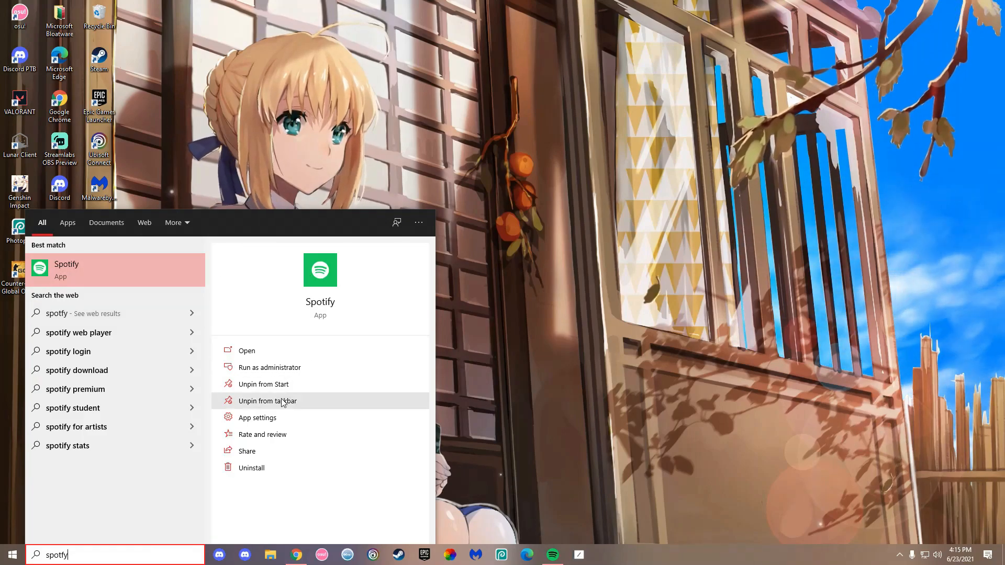
{"action": "left_click", "coordinate": [252, 468]}
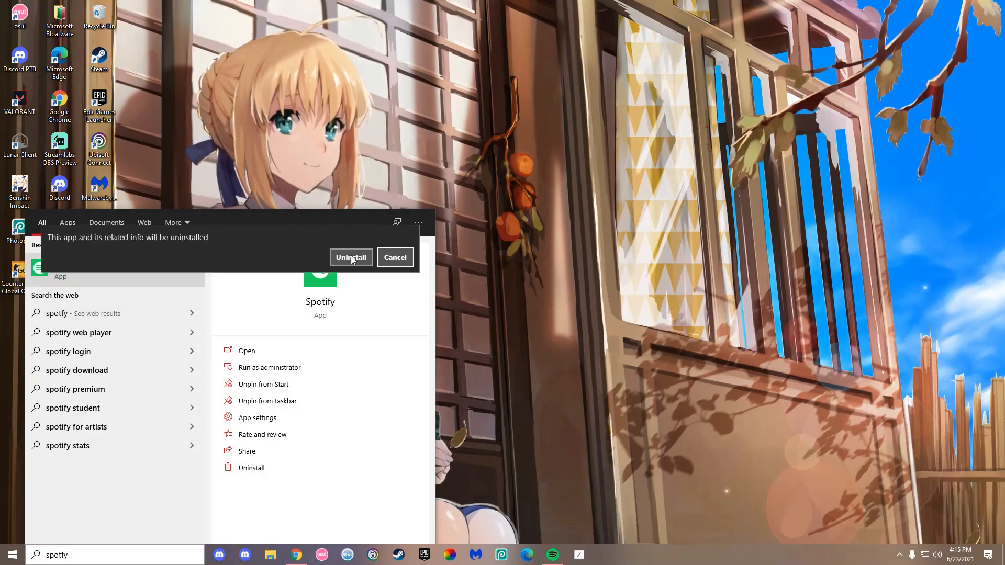
{"action": "left_click", "coordinate": [351, 258]}
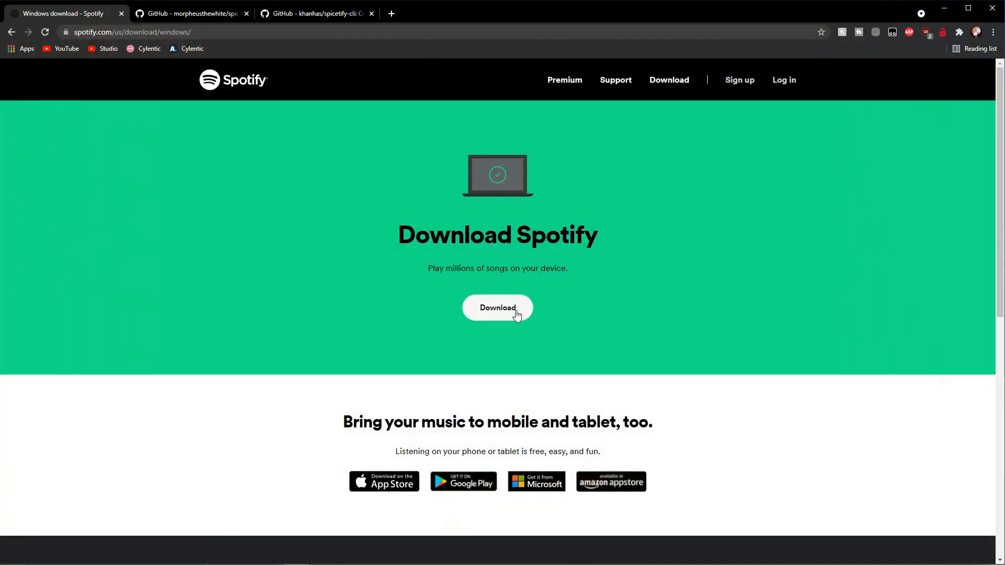
- Download the Windows installer from spotify.com and run SpotifySetup.exe from Downloads
{"action": "left_click", "coordinate": [497, 308]}
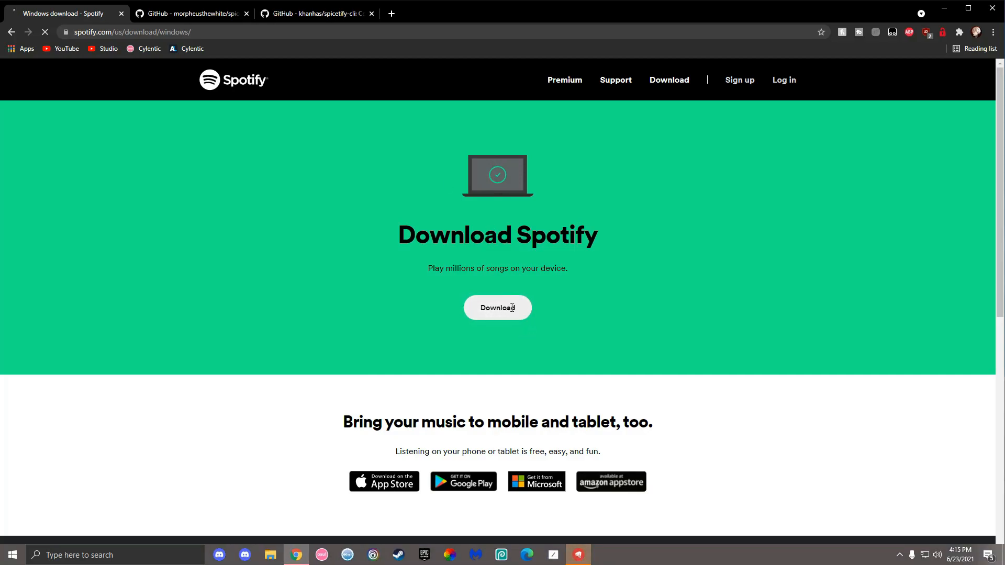
{"action": "scroll", "scroll_direction": "down", "scroll_amount": 3}
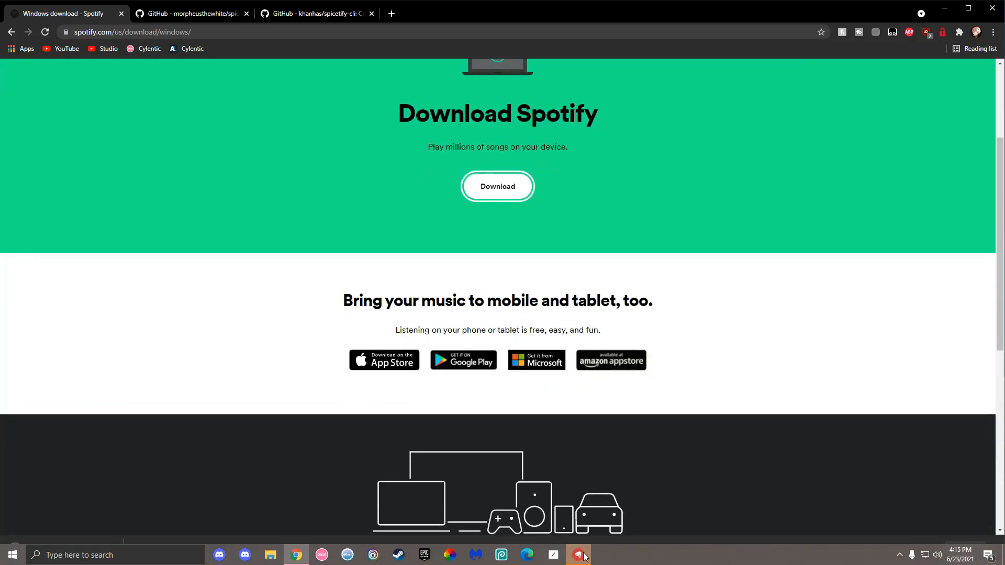
{"action": "left_click", "coordinate": [496, 187]}
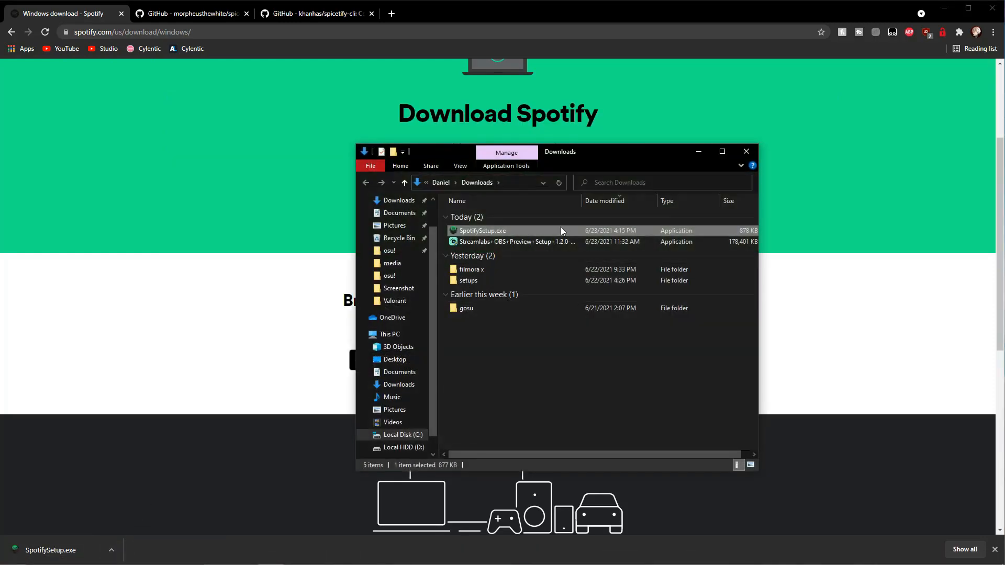
{"action": "double_click", "coordinate": [482, 230]}
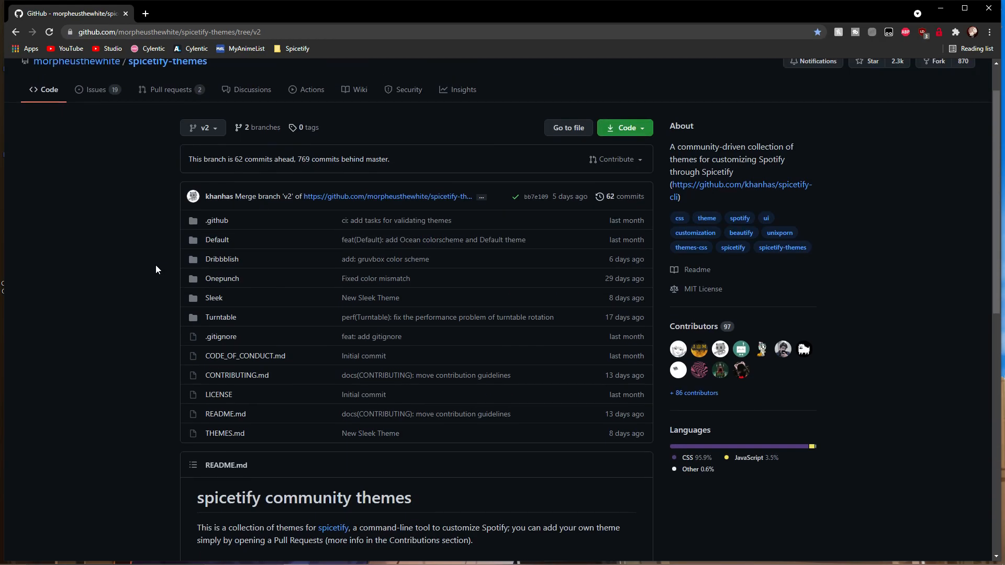
- Download the spicetify-themes repository as a ZIP from the Code dropdown
{"action": "left_click", "coordinate": [622, 128]}
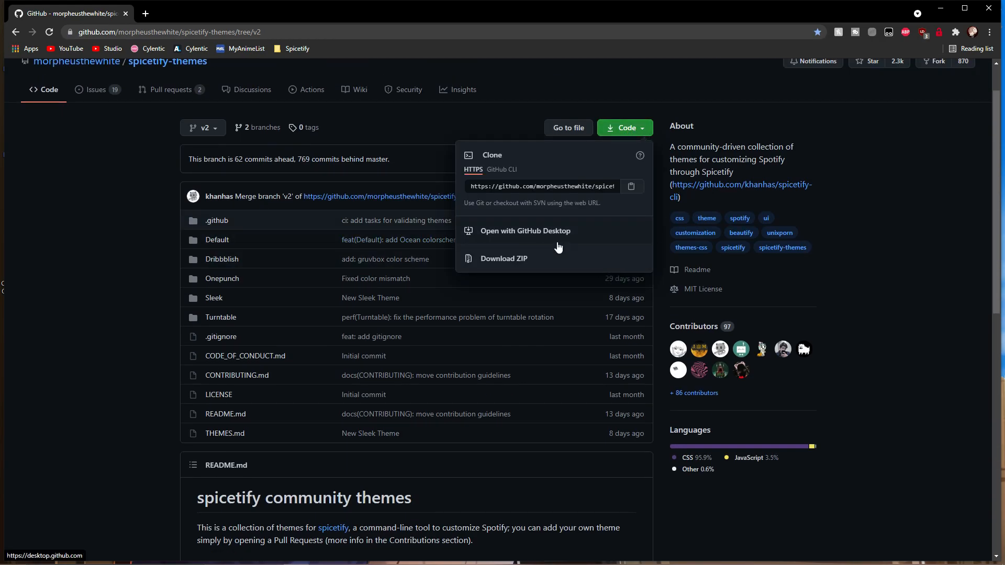
{"action": "left_click", "coordinate": [503, 259]}
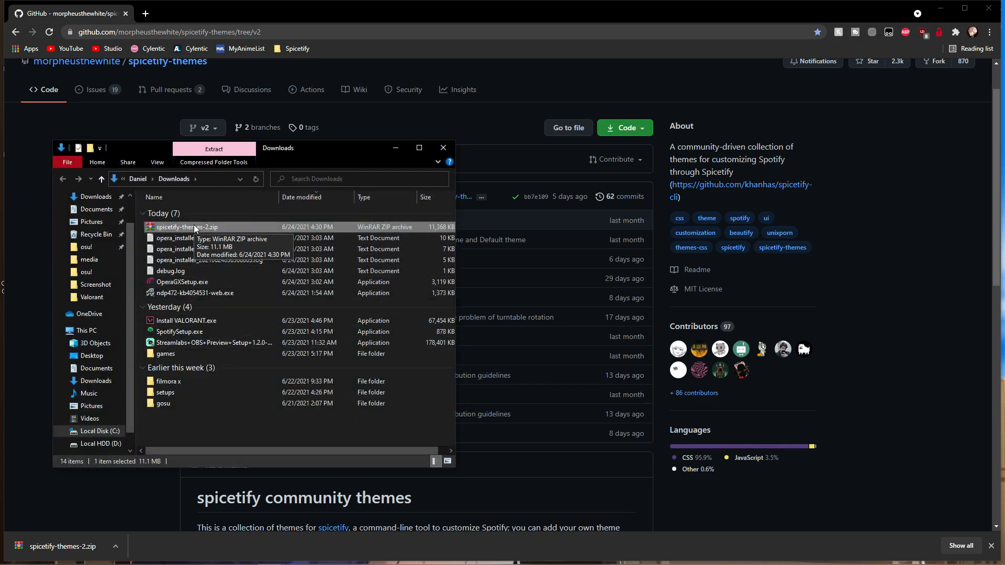
- Extract spicetify-themes-2.zip into Downloads and open the spicetify-themes-2 folder
{"action": "double_click", "coordinate": [188, 227]}
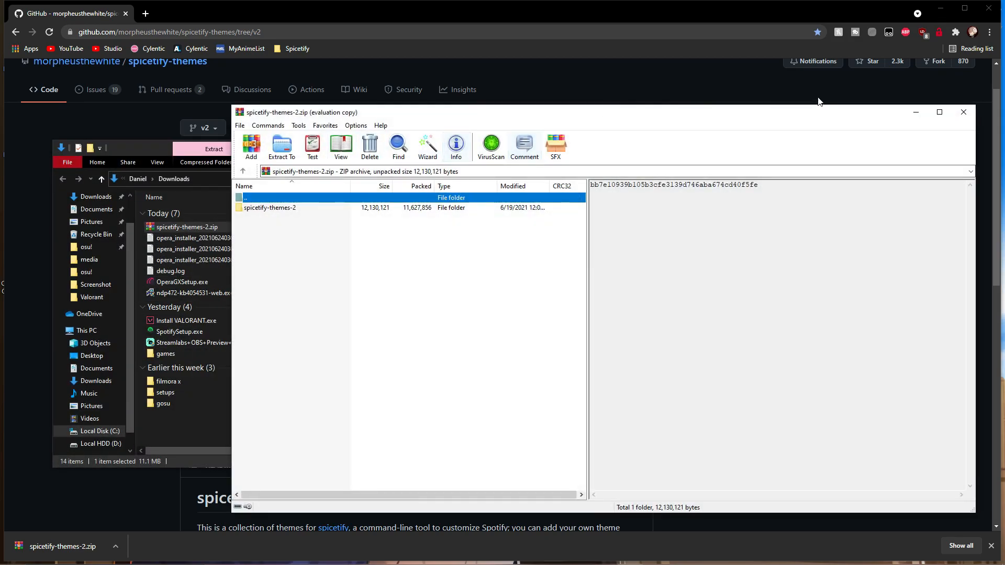
{"action": "right_click", "coordinate": [188, 227]}
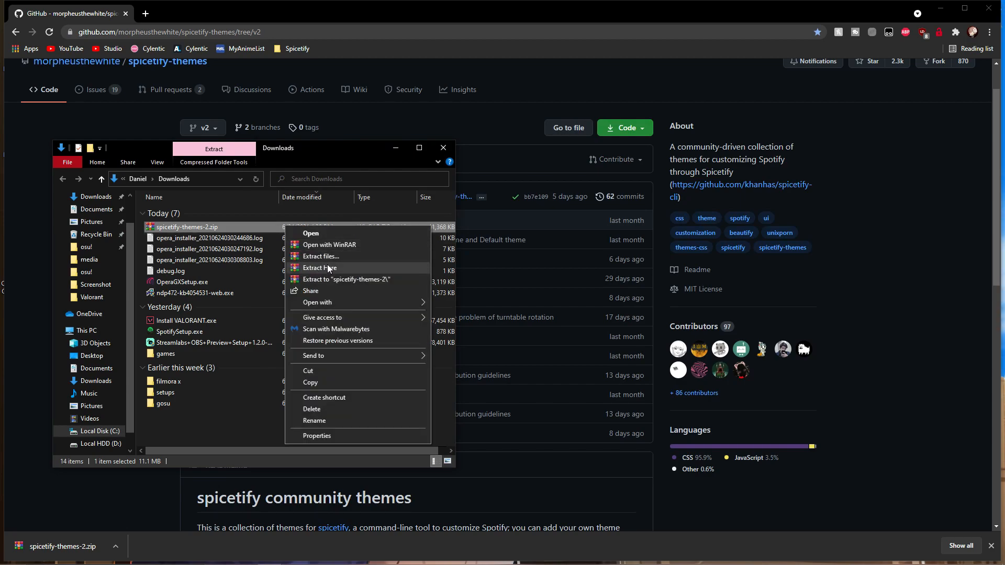
{"action": "left_click", "coordinate": [320, 268]}
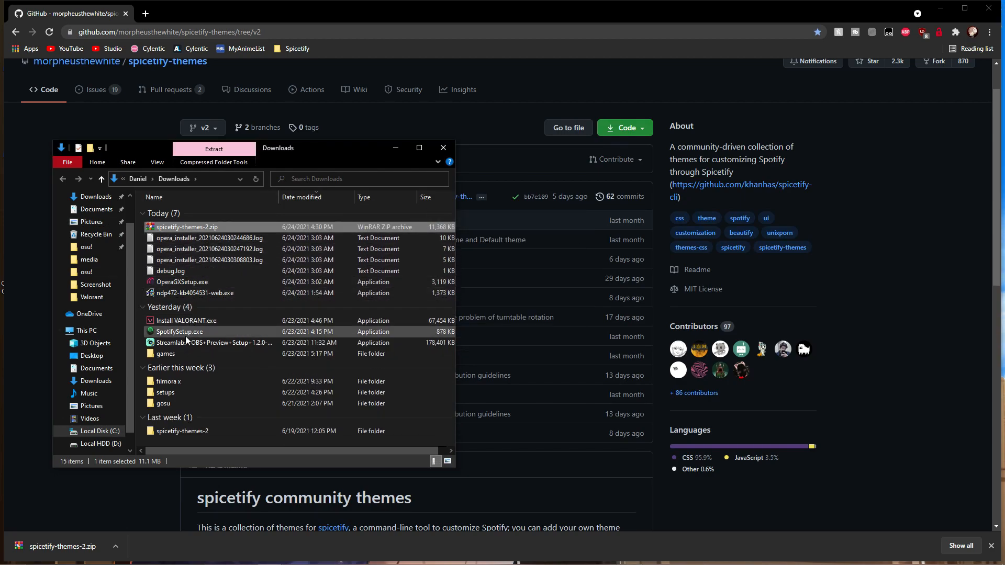
{"action": "double_click", "coordinate": [187, 227]}
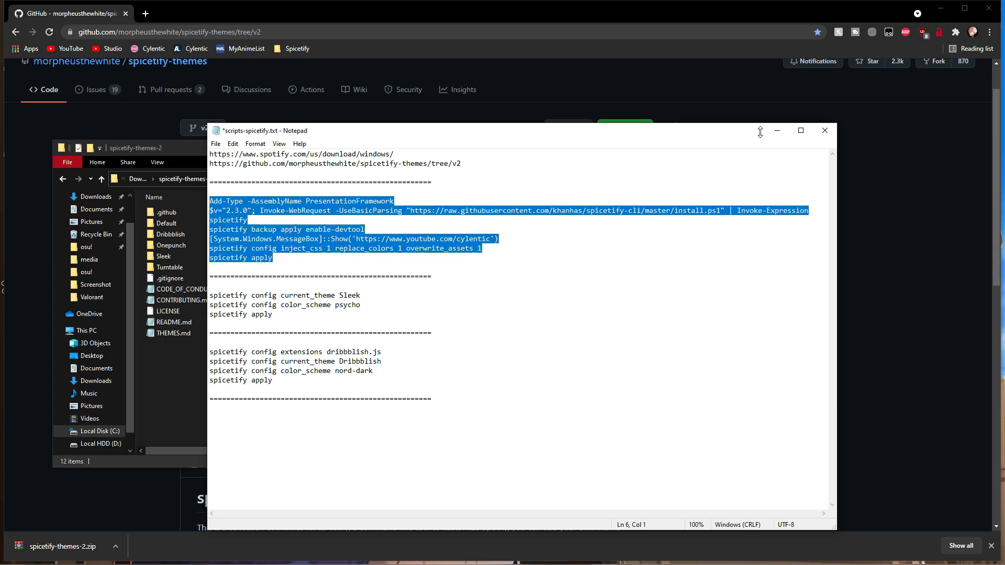
- Search for Windows PowerShell from the Start menu
{"action": "type", "text": "powershell"}
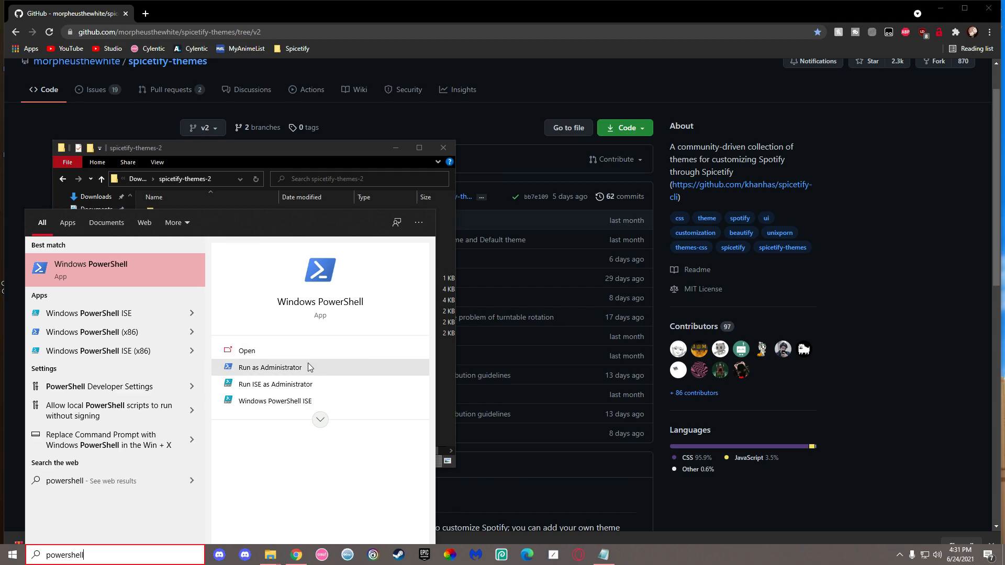
- Run the Spicetify install commands in an administrator PowerShell and dismiss the message box
{"action": "left_click", "coordinate": [270, 368]}
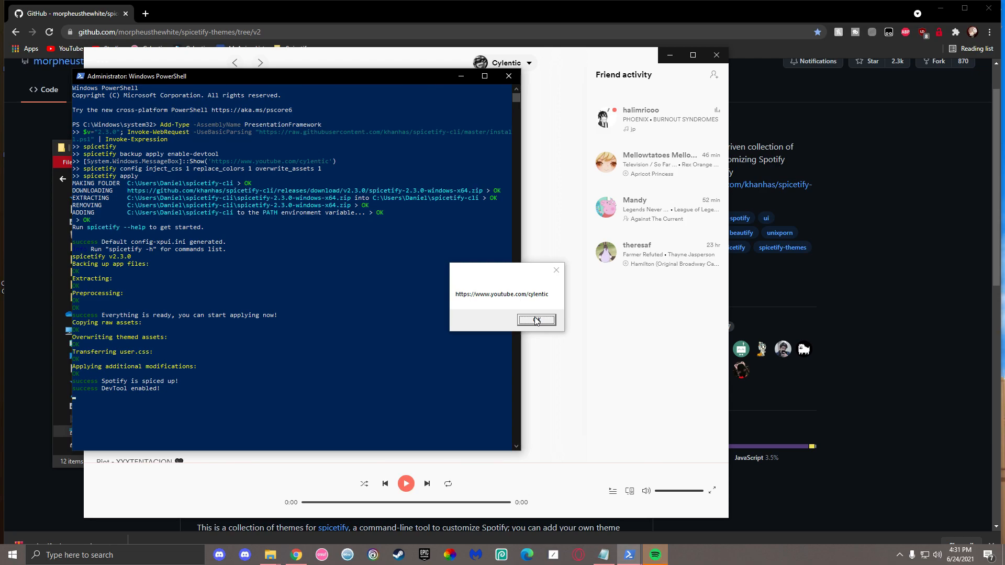
{"action": "left_click", "coordinate": [536, 320]}
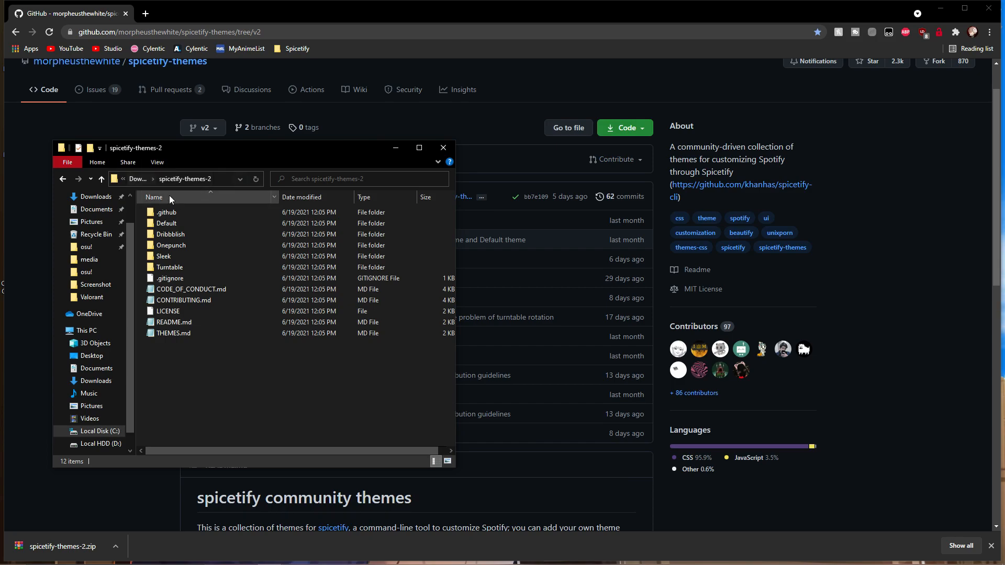
- Select all extracted theme folders, then navigate to the user's home folder on C:
{"action": "key", "text": "ctrl+a"}
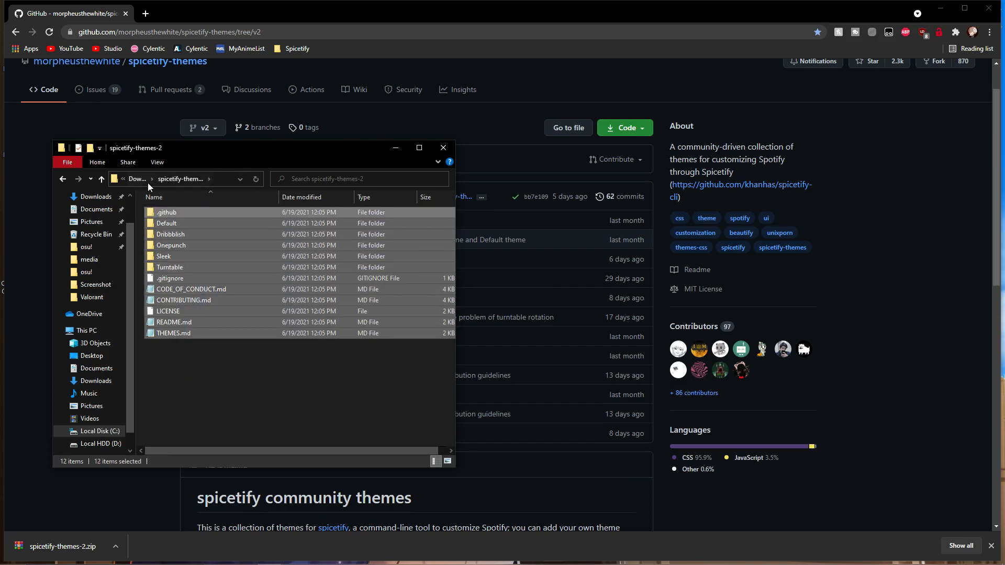
{"action": "left_click", "coordinate": [190, 289]}
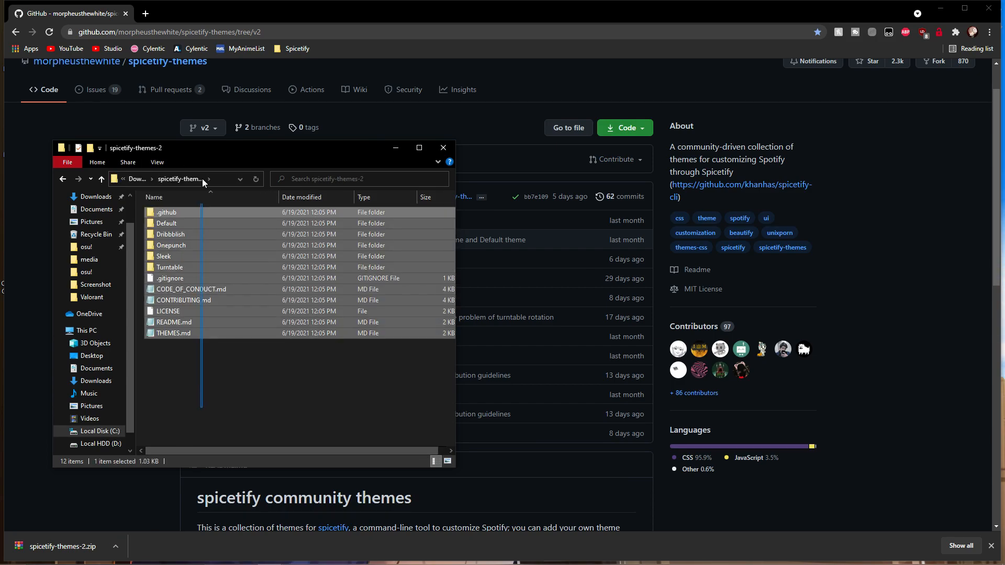
{"action": "left_click", "coordinate": [95, 443]}
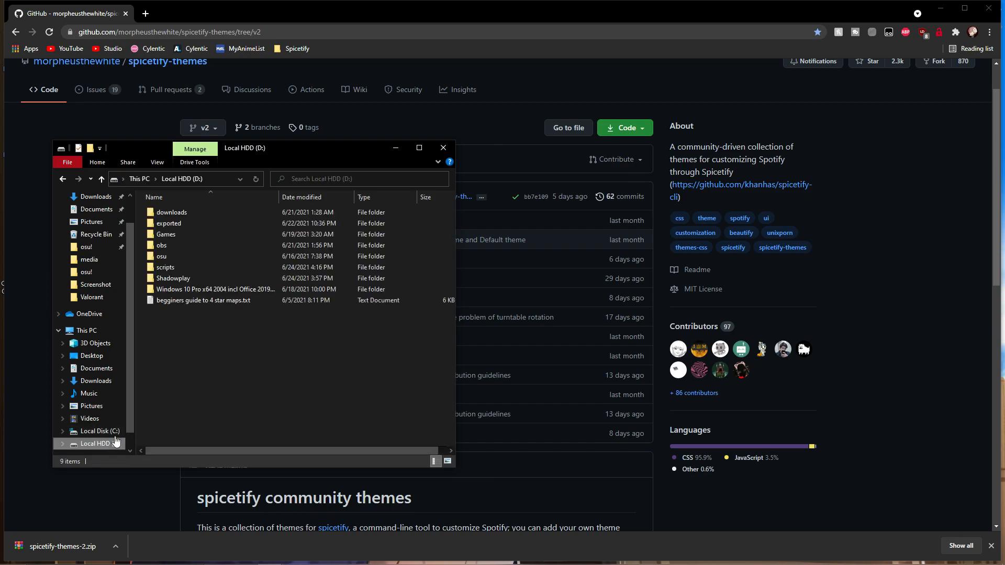
{"action": "left_click", "coordinate": [100, 430]}
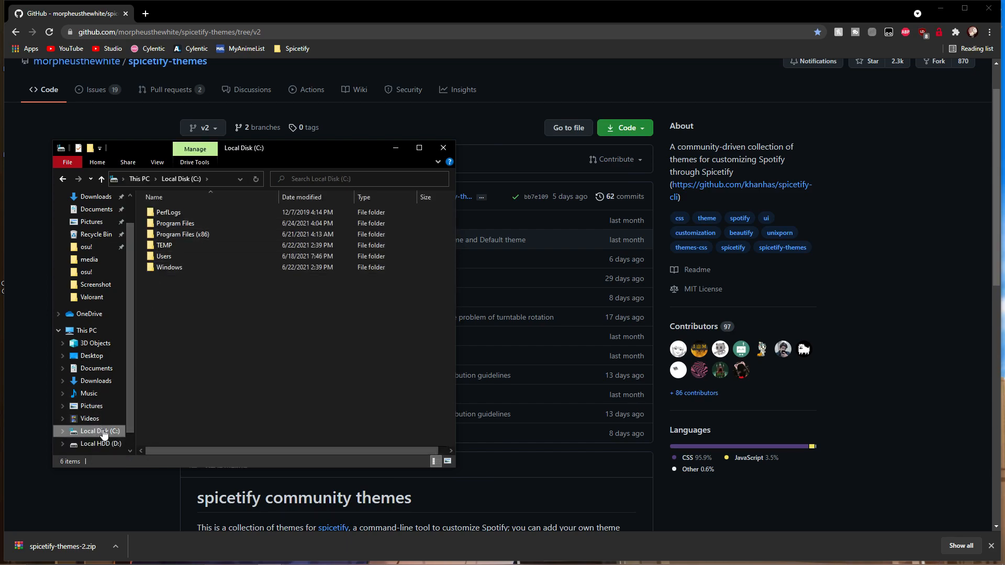
{"action": "double_click", "coordinate": [164, 256]}
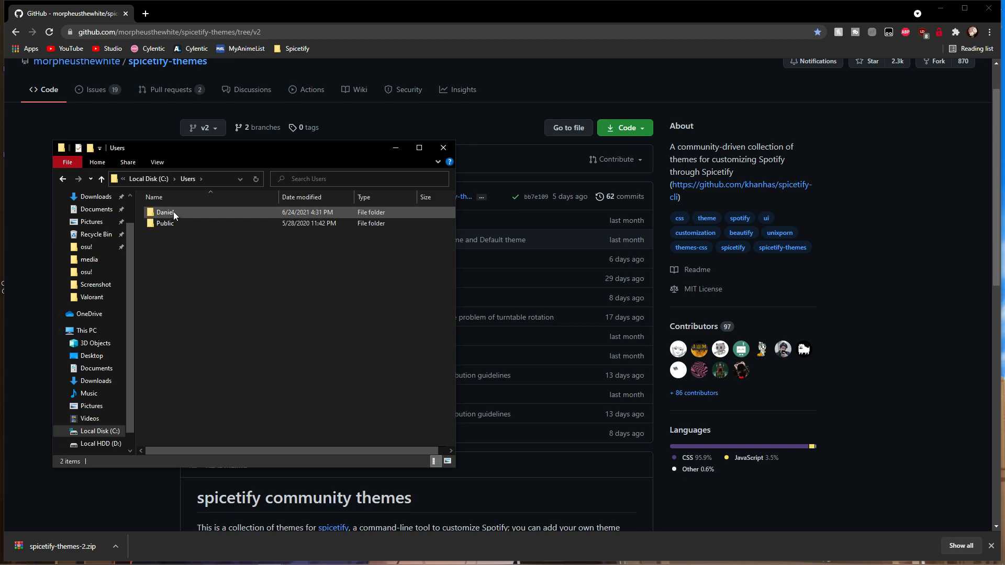
{"action": "double_click", "coordinate": [165, 212]}
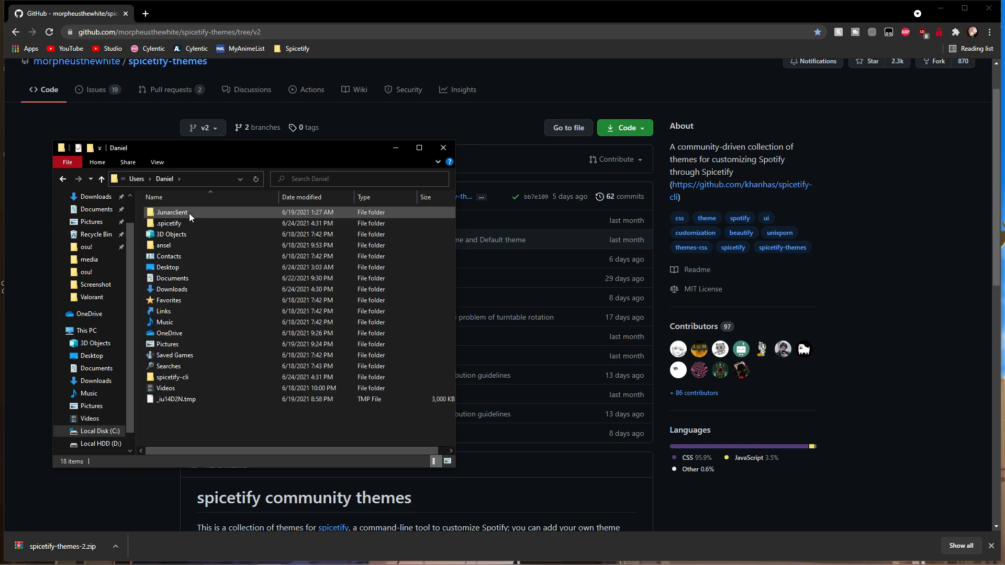
- Open the Themes folder inside .spicetify and select the Default theme folder
{"action": "double_click", "coordinate": [170, 223]}
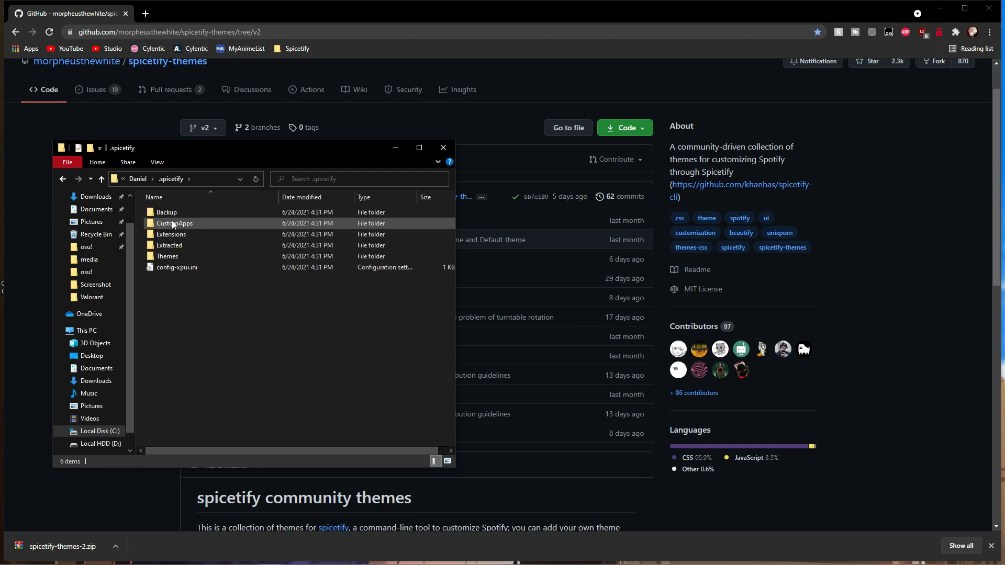
{"action": "left_click", "coordinate": [168, 257]}
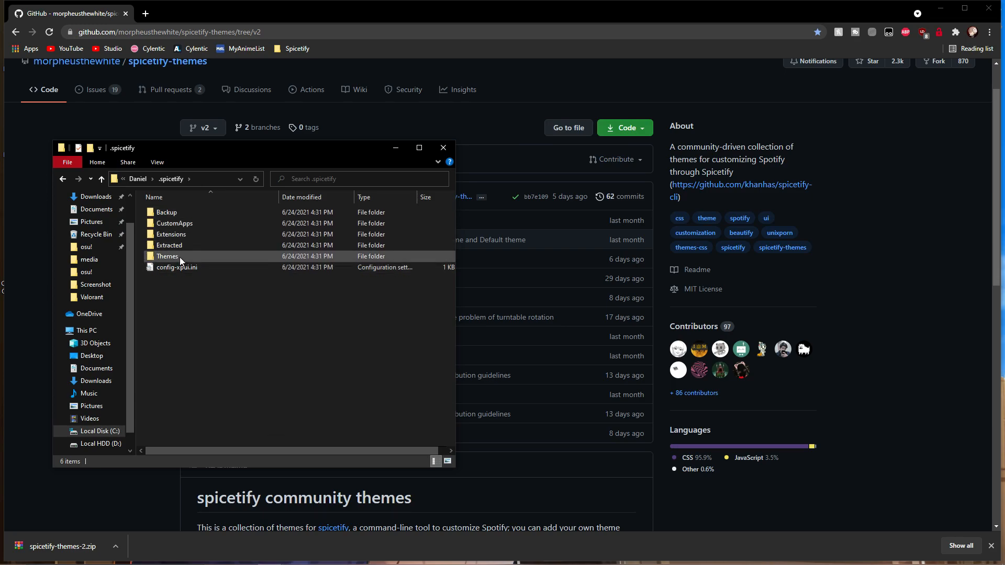
{"action": "double_click", "coordinate": [168, 256]}
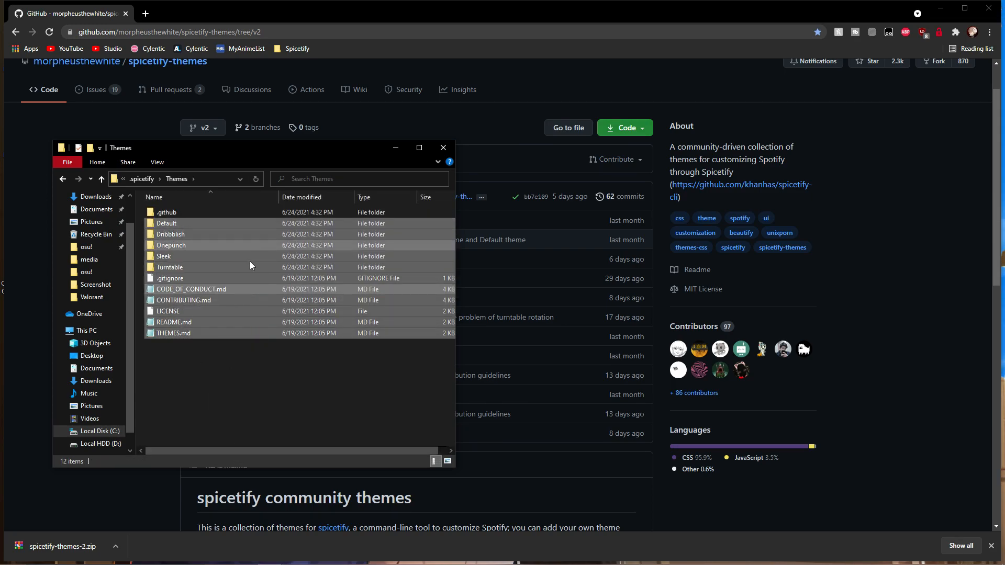
{"action": "left_click", "coordinate": [166, 223]}
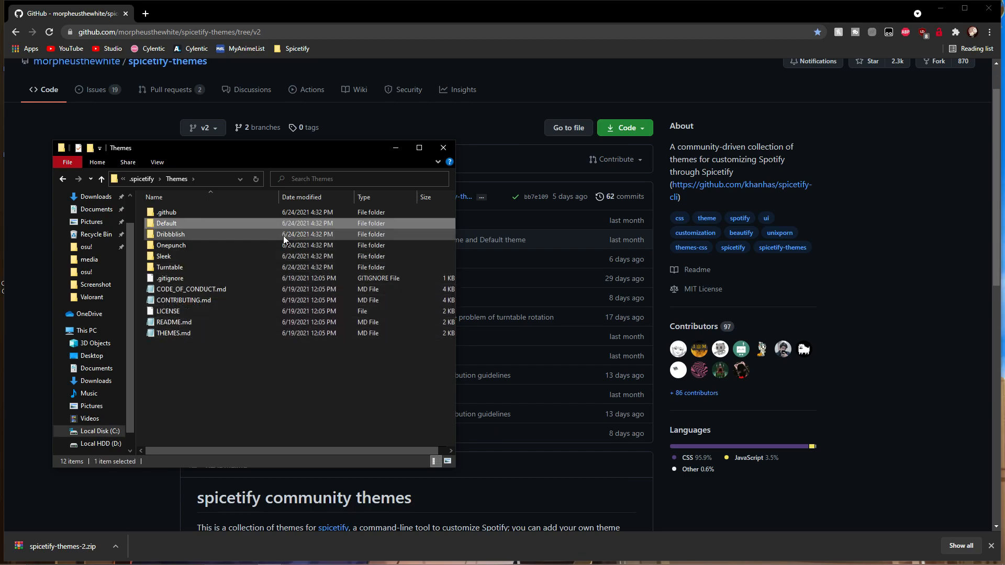
- Browse the Dribbblish and Default theme folders, returning to Themes each time
{"action": "double_click", "coordinate": [170, 234]}
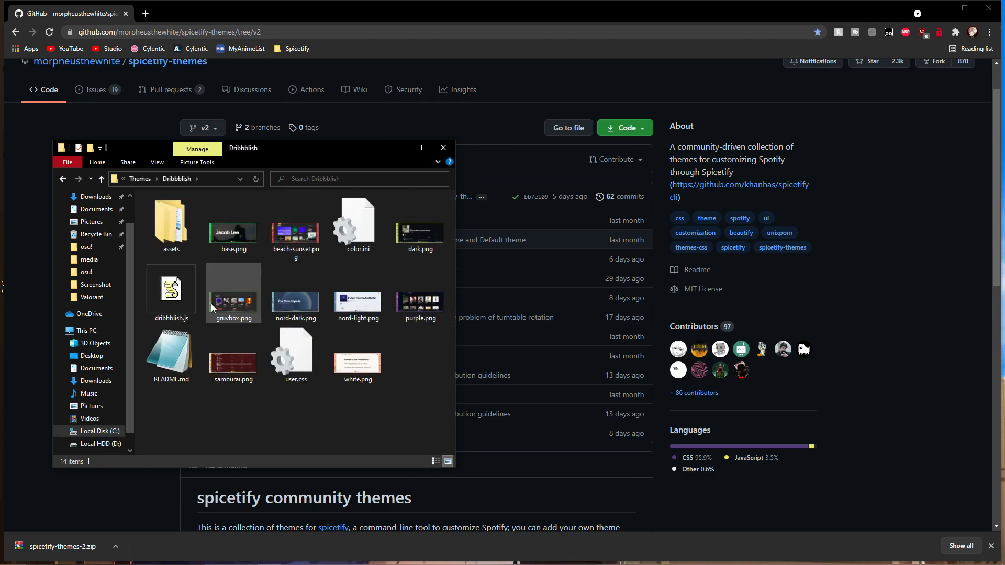
{"action": "left_click", "coordinate": [101, 179]}
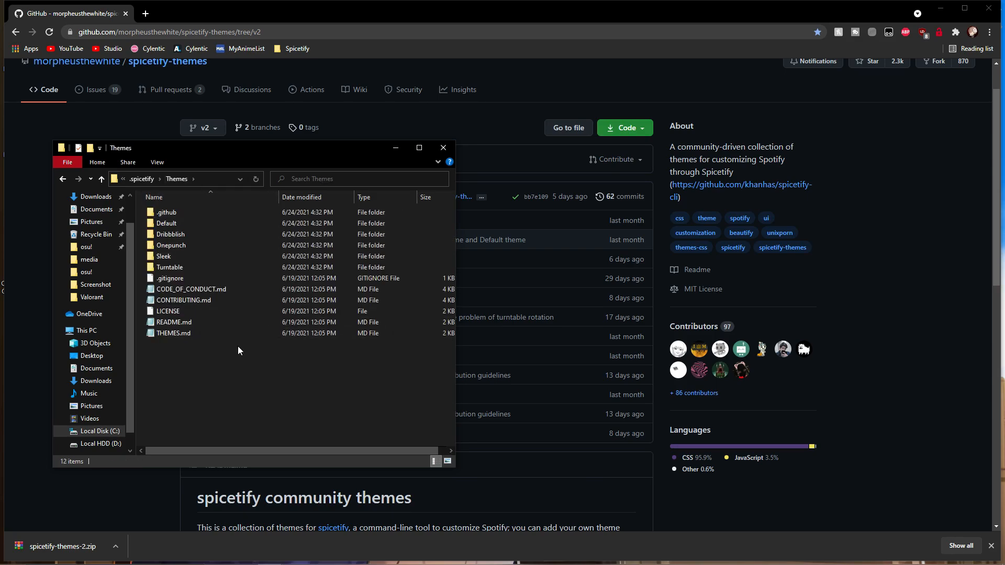
{"action": "left_click", "coordinate": [189, 256]}
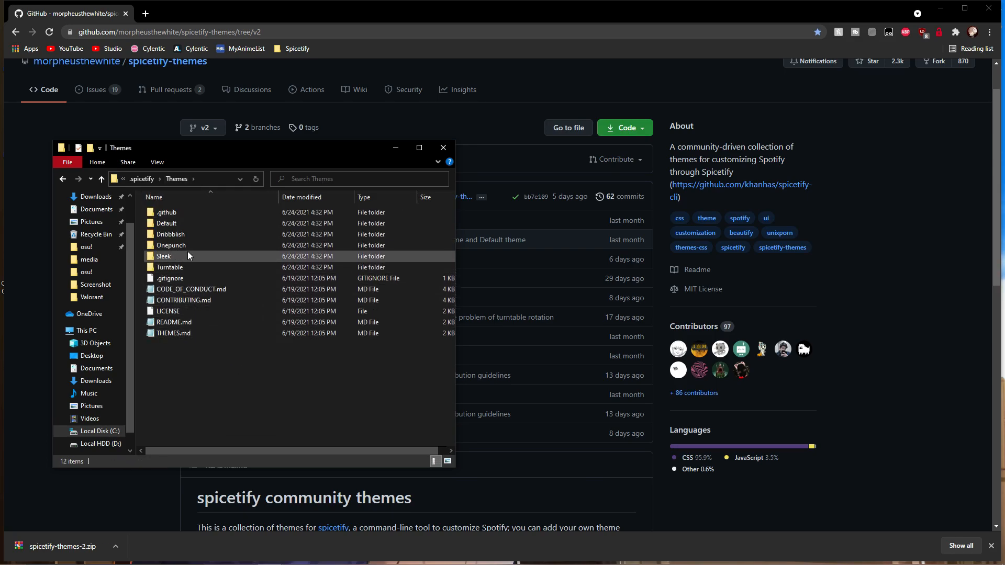
{"action": "double_click", "coordinate": [163, 256]}
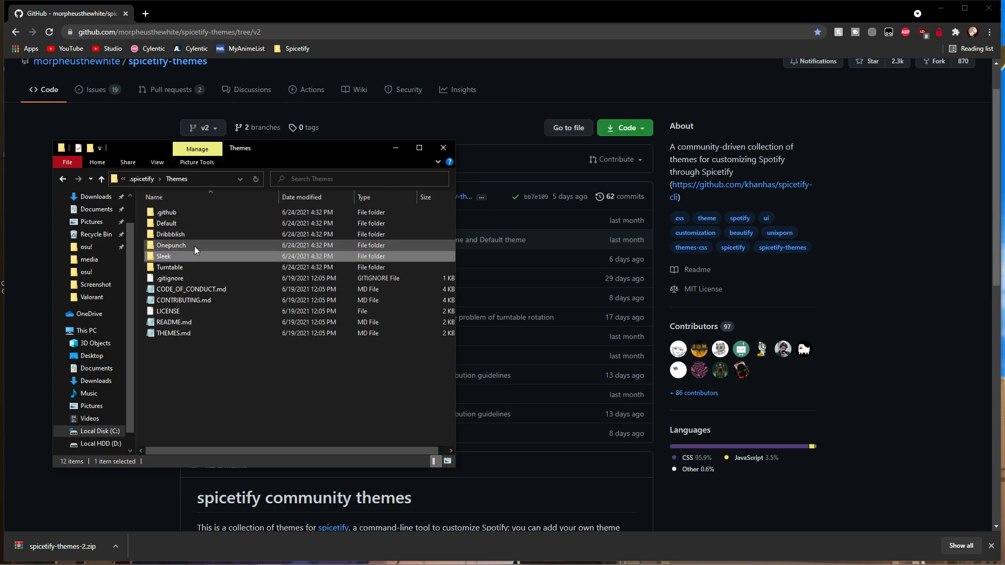
{"action": "double_click", "coordinate": [171, 245]}
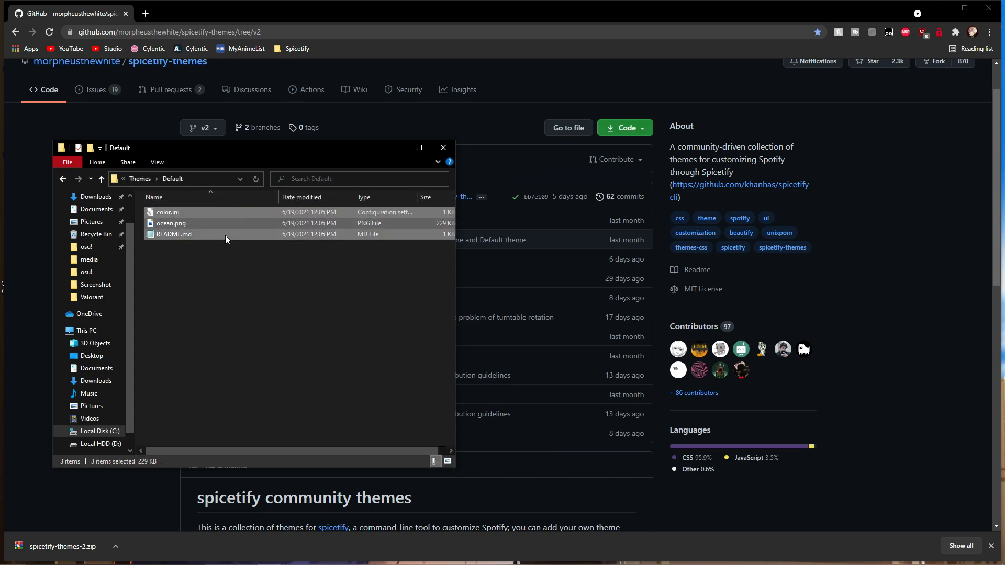
{"action": "left_click", "coordinate": [415, 423]}
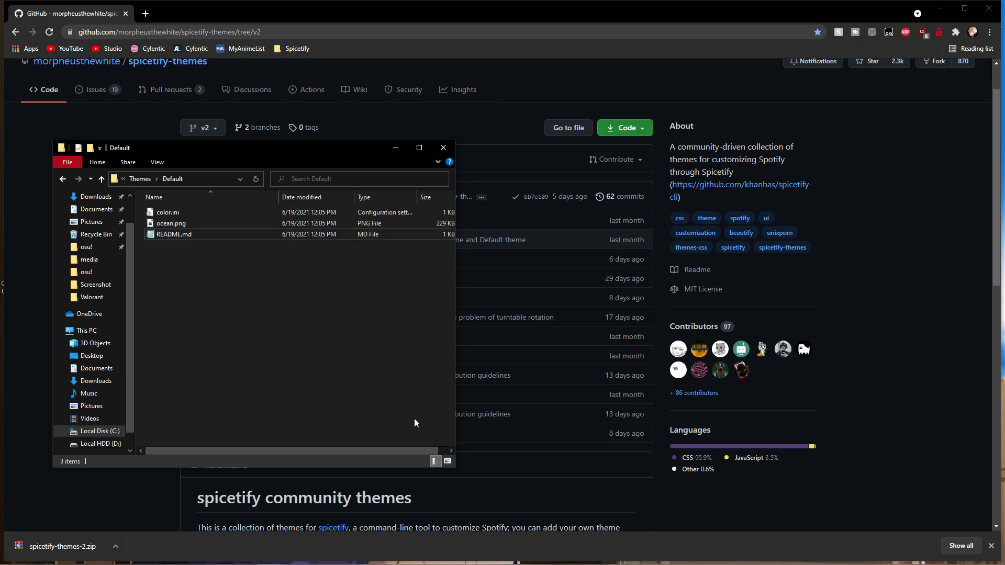
{"action": "left_click", "coordinate": [447, 462]}
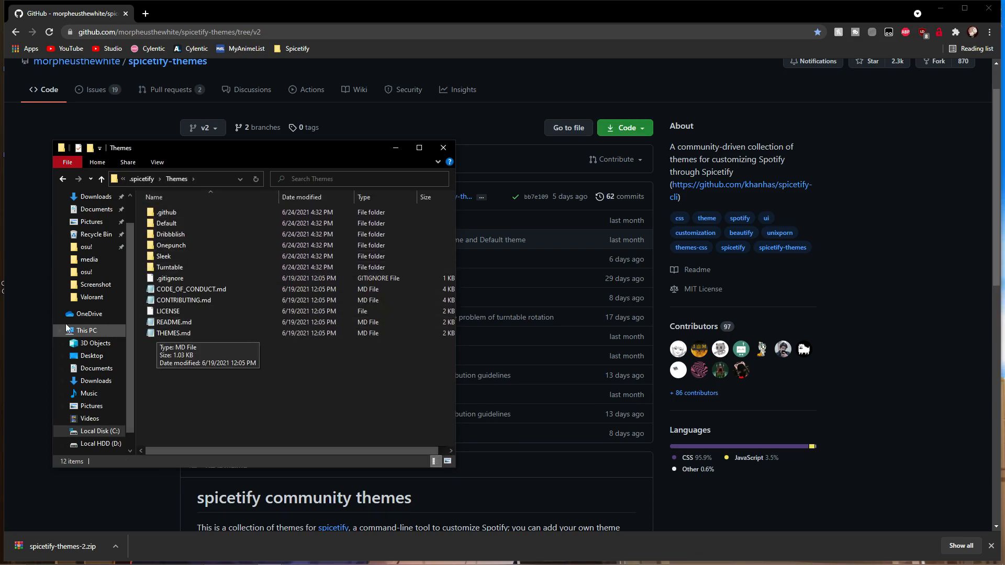
- Open the Sleek theme folder, select the psycho.png preview, and switch back to PowerShell
{"action": "left_click", "coordinate": [169, 279]}
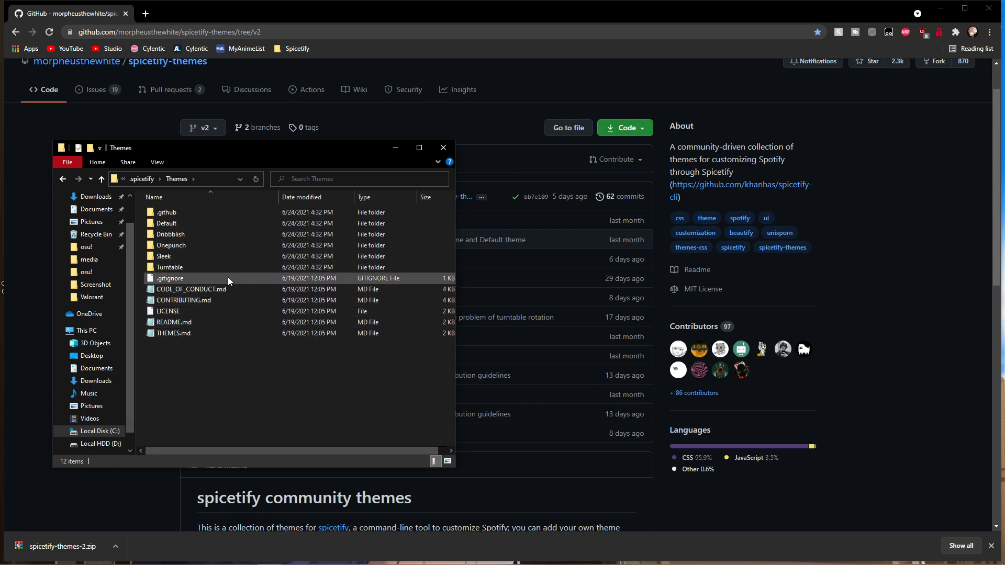
{"action": "left_click", "coordinate": [164, 255]}
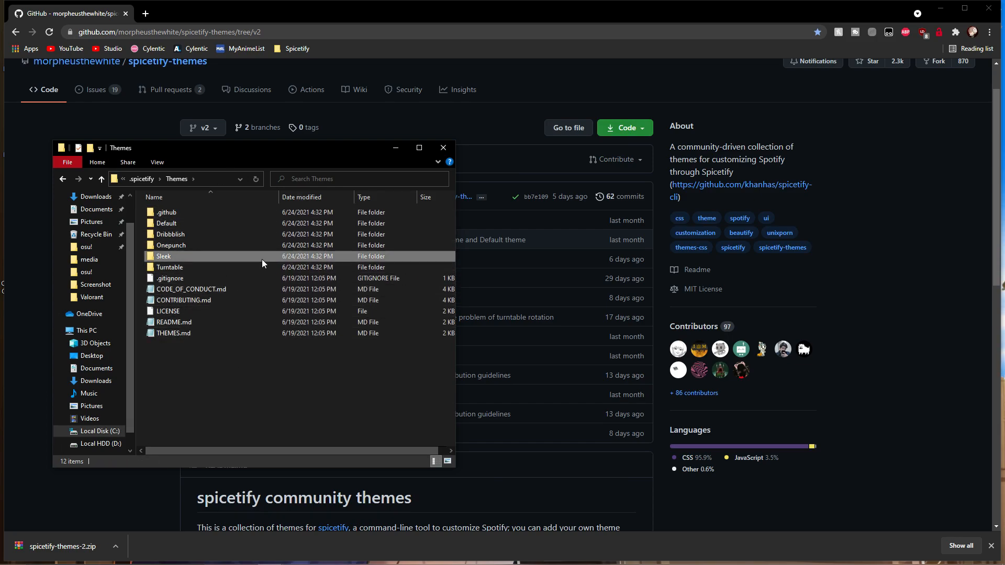
{"action": "double_click", "coordinate": [164, 255]}
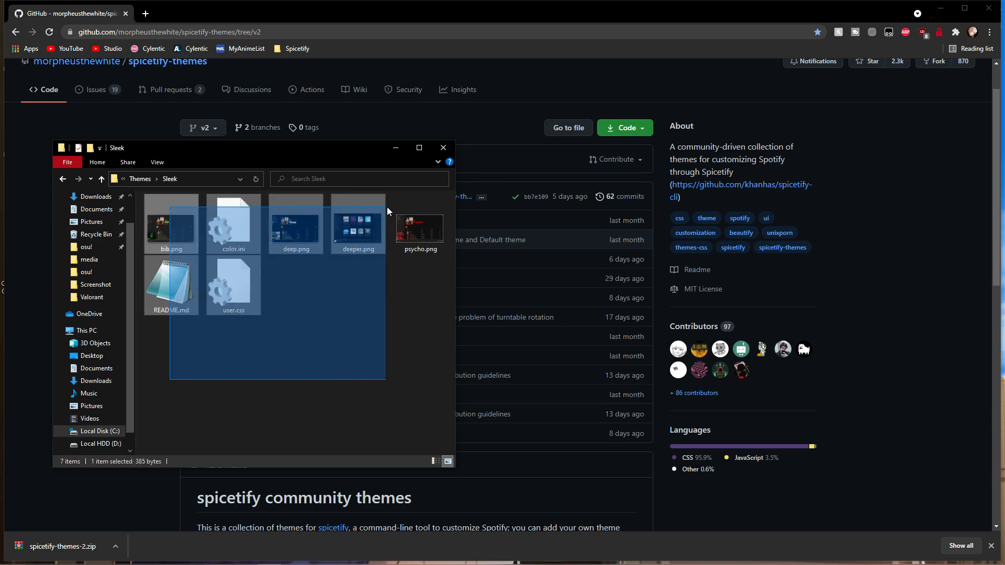
{"action": "left_click", "coordinate": [419, 228]}
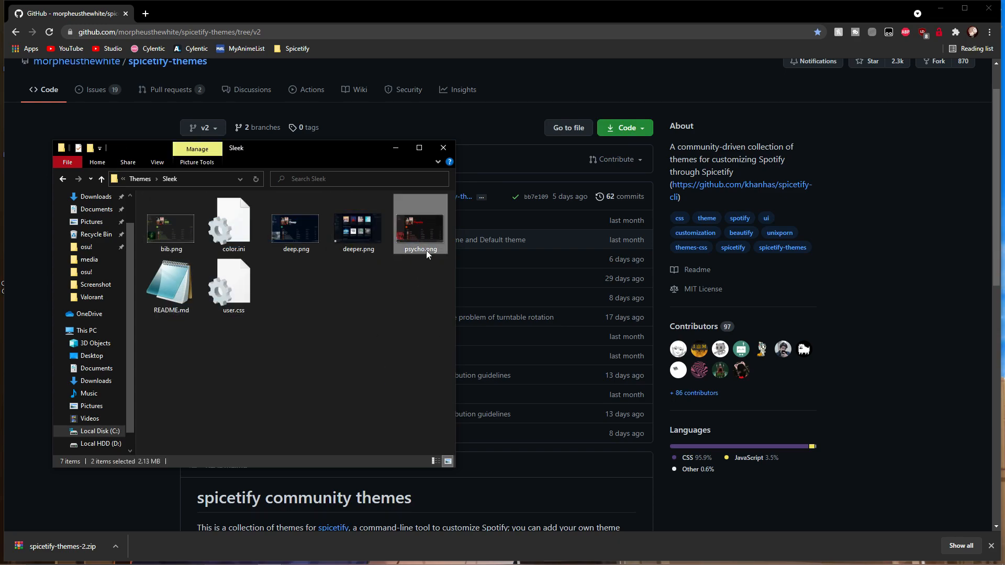
{"action": "key", "text": "alt+tab"}
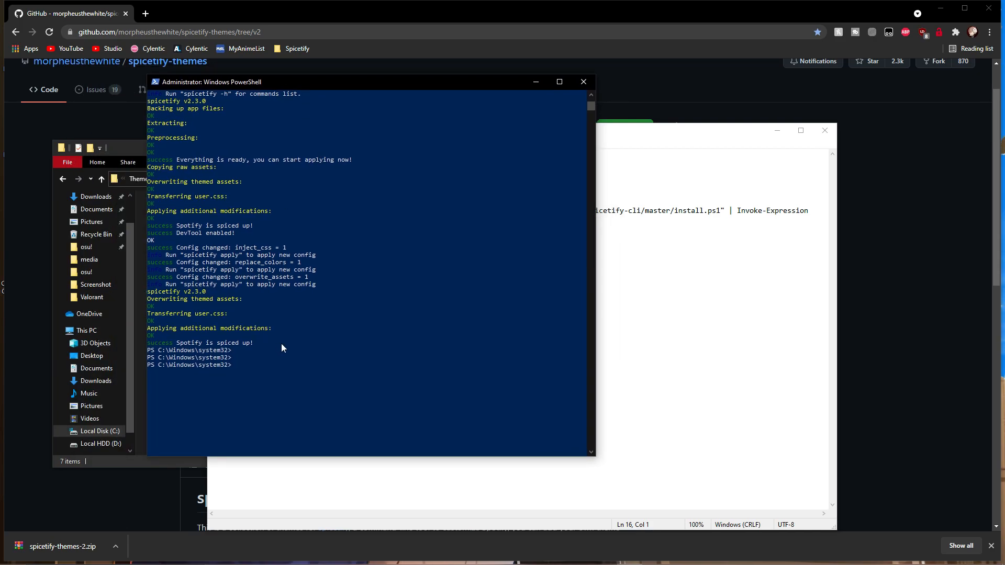
- Run 'spicetify config current_theme Sleek' to switch Spicetify to the Sleek theme
{"action": "type", "text": "spicetify config current_theme Sleek"}
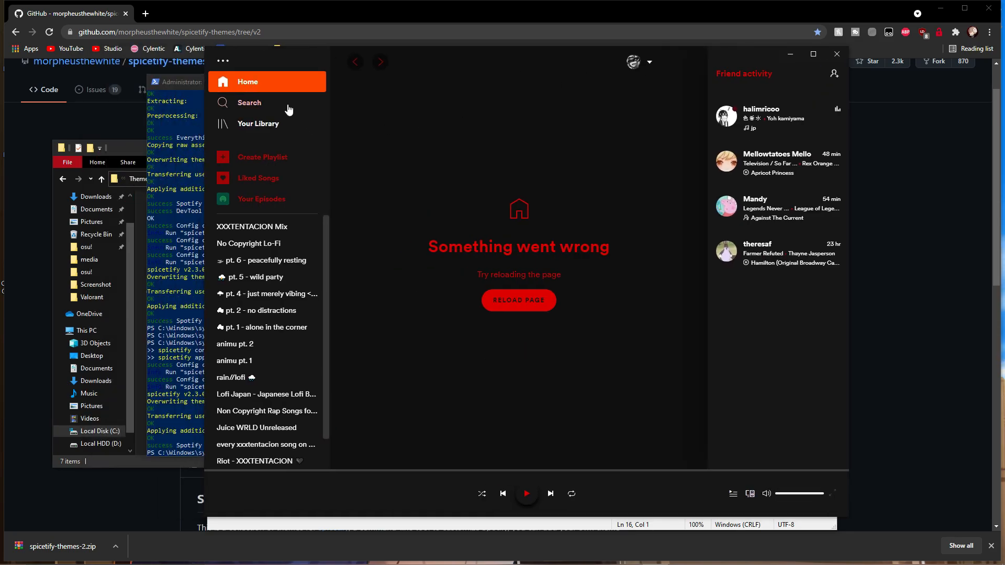
{"action": "left_click", "coordinate": [259, 123]}
{"action": "type", "text": "sp"}
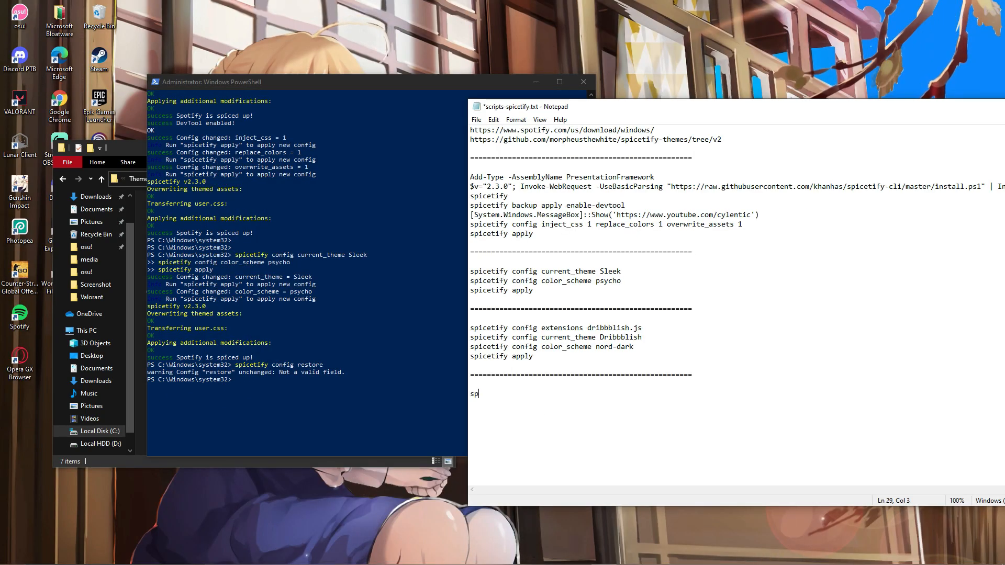
- Add 'spicetify restore' as the final line of the script notes and resize the folder window
{"action": "type", "text": "icetify"}
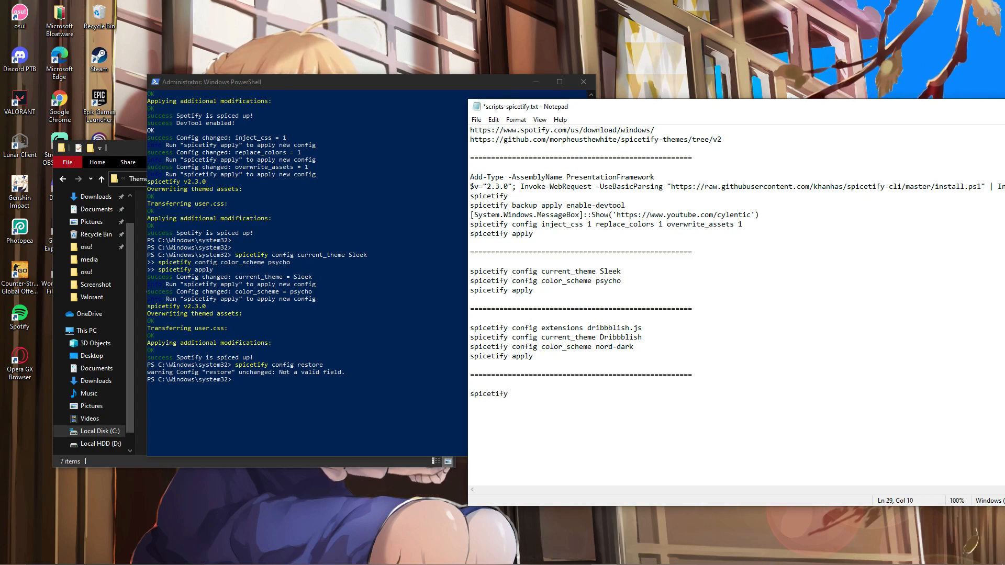
{"action": "type", "text": "restore"}
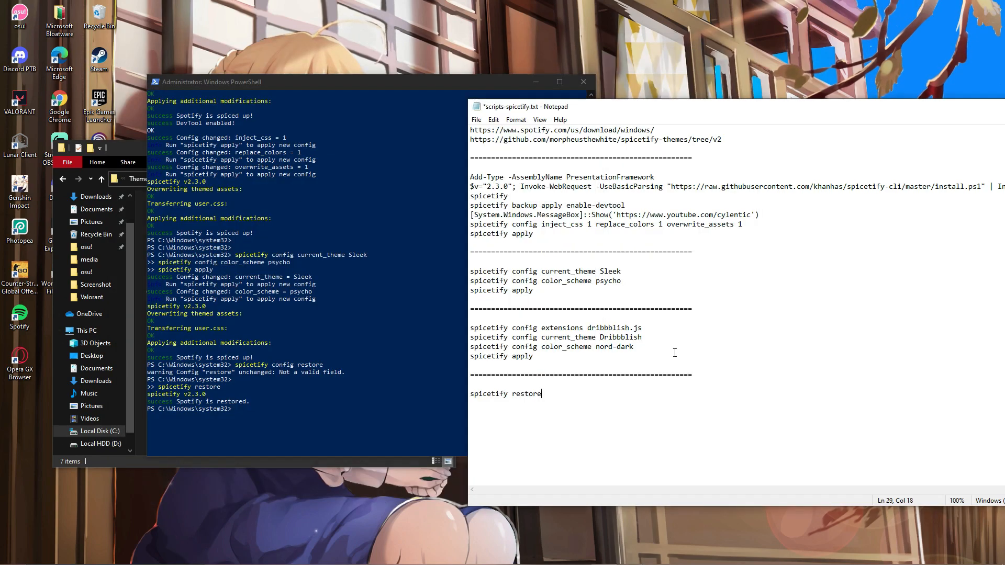
{"action": "left_click_drag", "start_coordinate": [471, 327], "coordinate": [541, 356]}
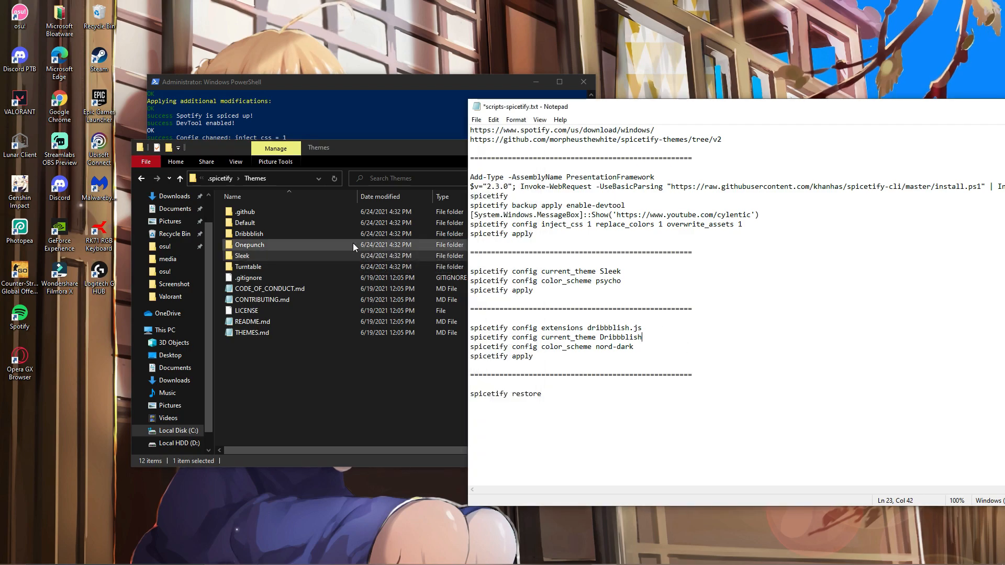
- Copy dribbblish.js from the Dribbblish theme folder into the Extensions folder
{"action": "double_click", "coordinate": [249, 233]}
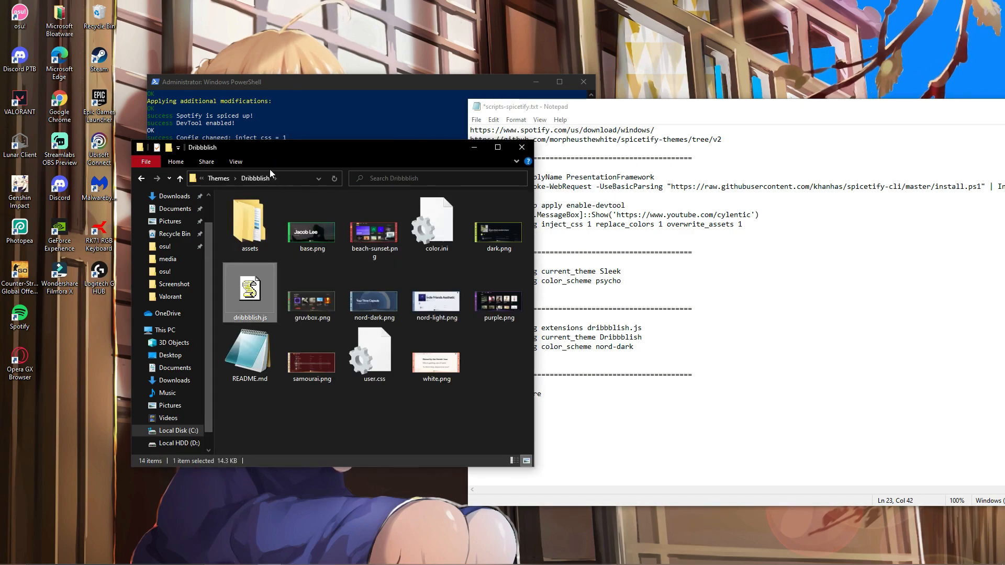
{"action": "right_click", "coordinate": [249, 289]}
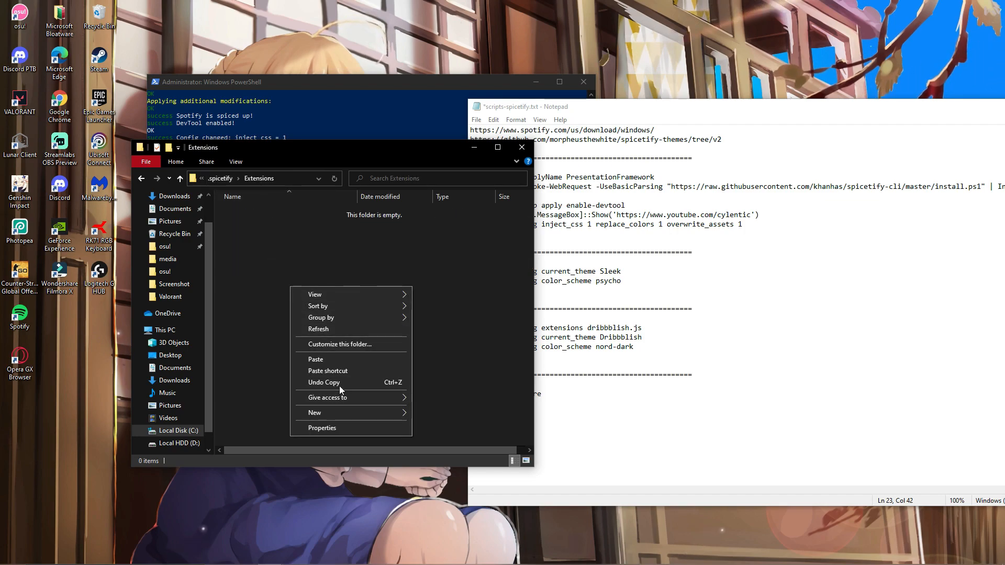
{"action": "left_click", "coordinate": [315, 359]}
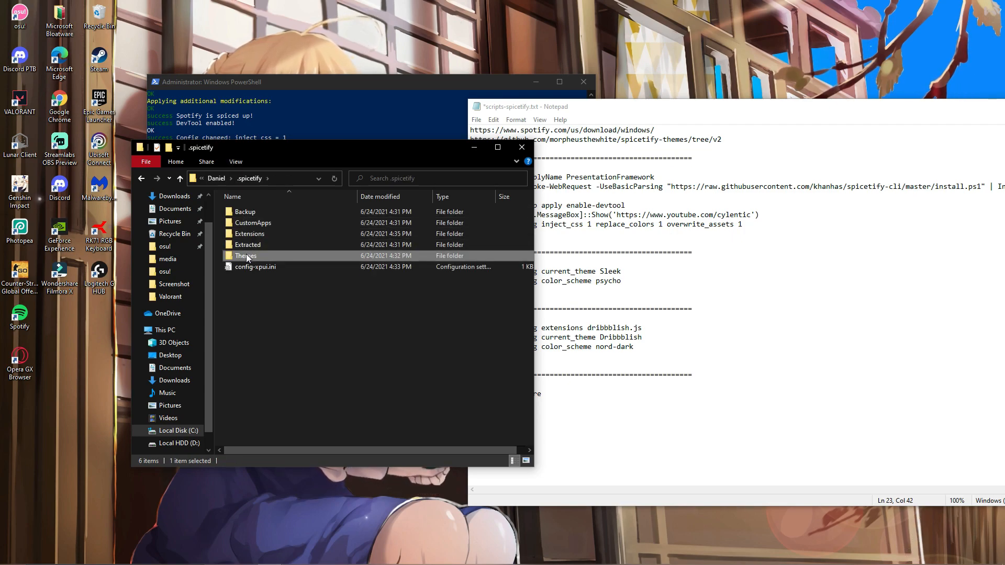
{"action": "double_click", "coordinate": [245, 255]}
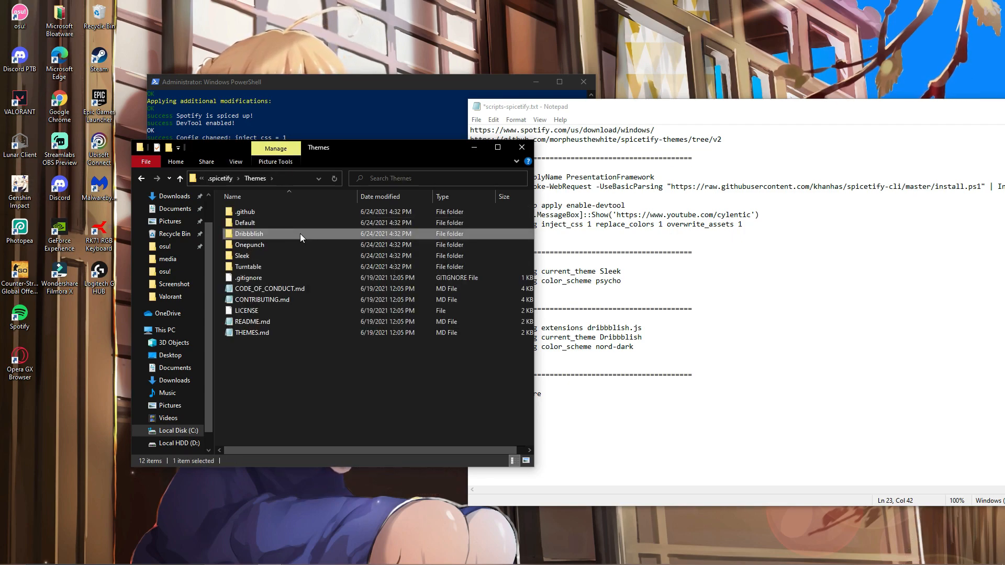
- Reopen the Dribbblish folder and widen it to view the colour-scheme preview PNGs
{"action": "double_click", "coordinate": [249, 233]}
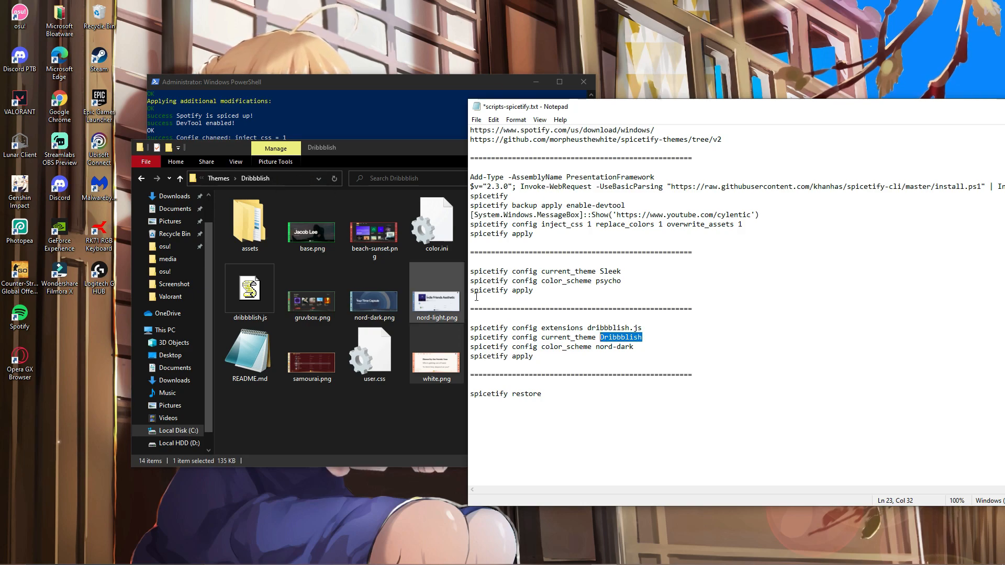
{"action": "double_click", "coordinate": [613, 346]}
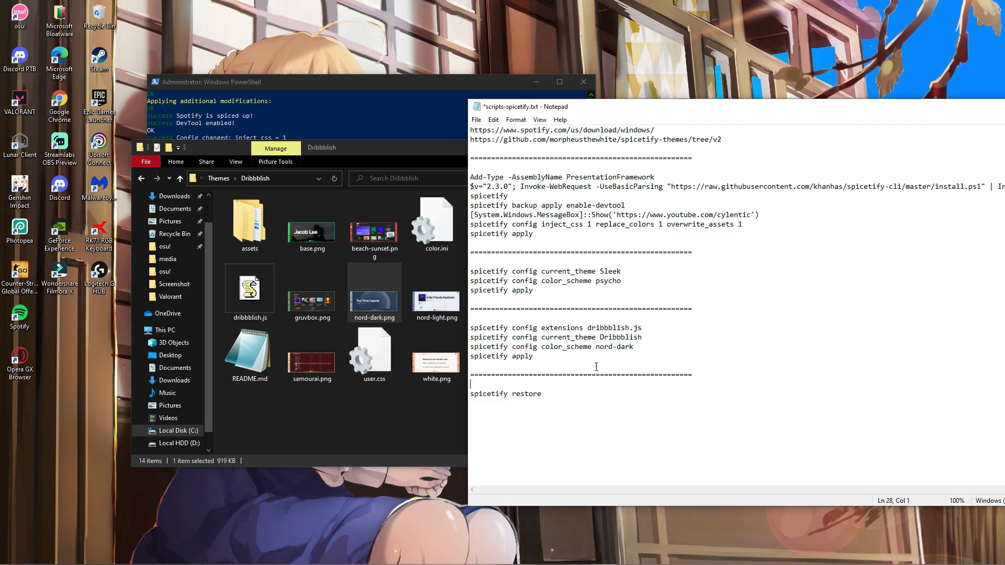
{"action": "left_click_drag", "start_coordinate": [470, 328], "coordinate": [533, 356]}
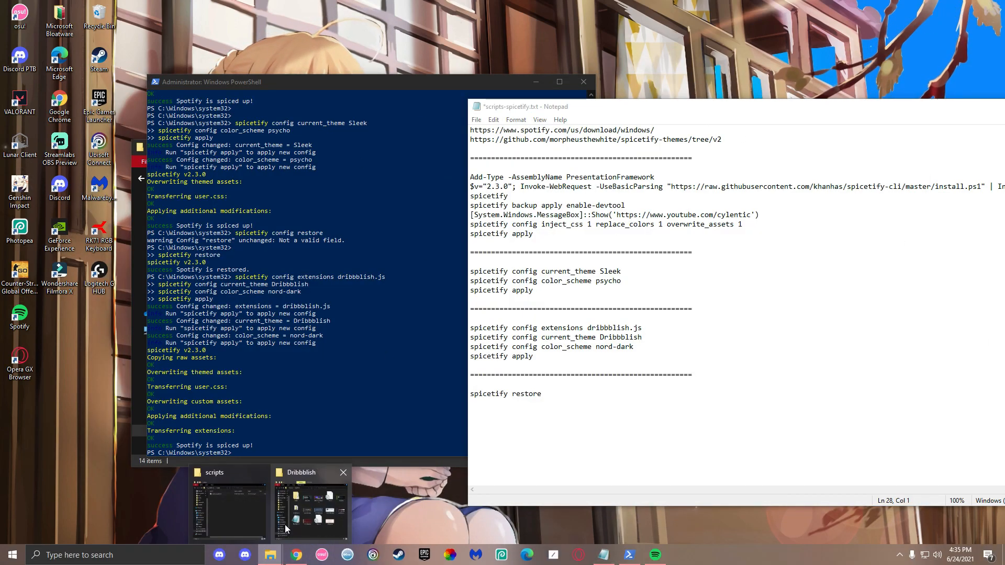
- Check the purple preview, then replace nord-dark with purple on the color_scheme line
{"action": "left_click", "coordinate": [310, 506]}
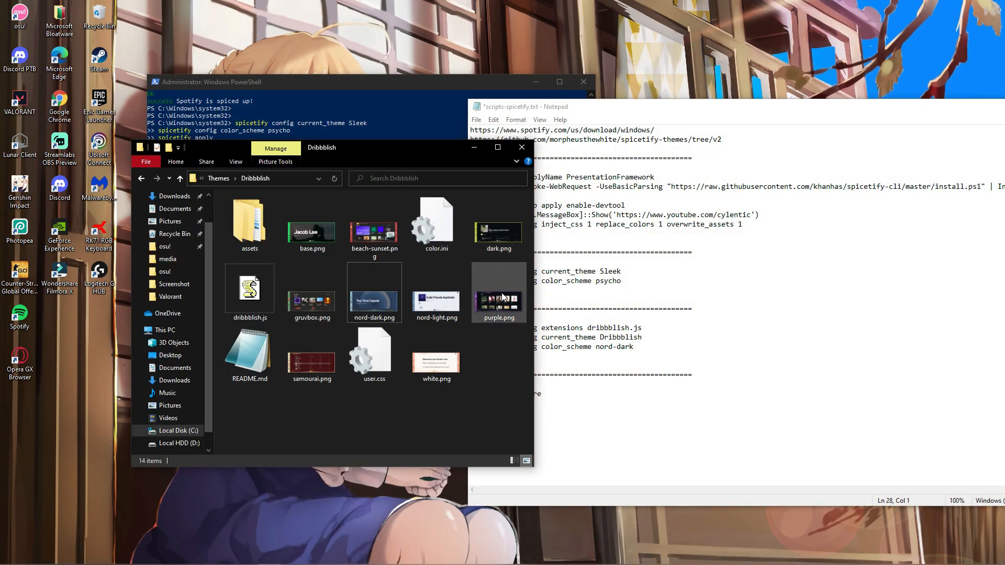
{"action": "double_click", "coordinate": [498, 296]}
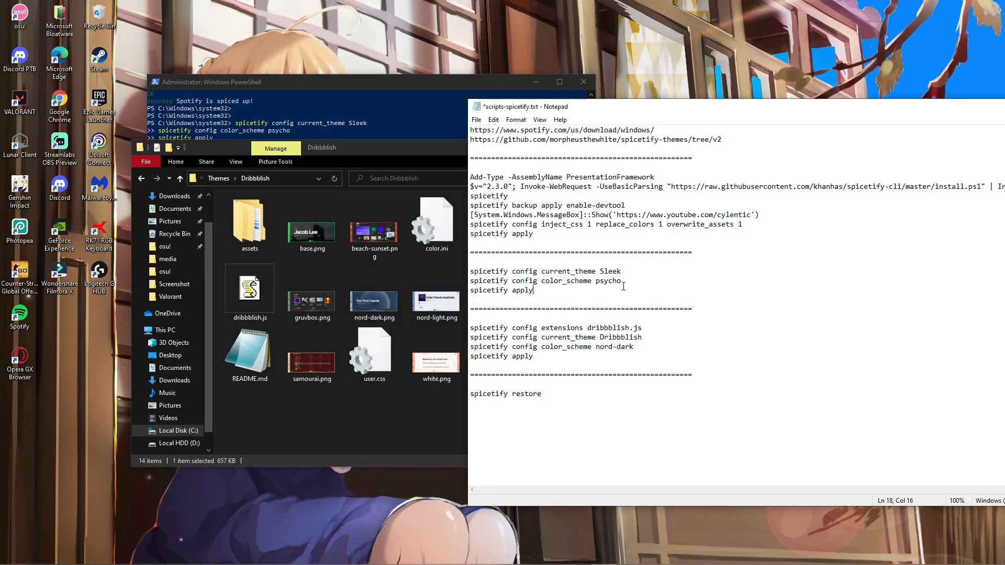
{"action": "double_click", "coordinate": [615, 346]}
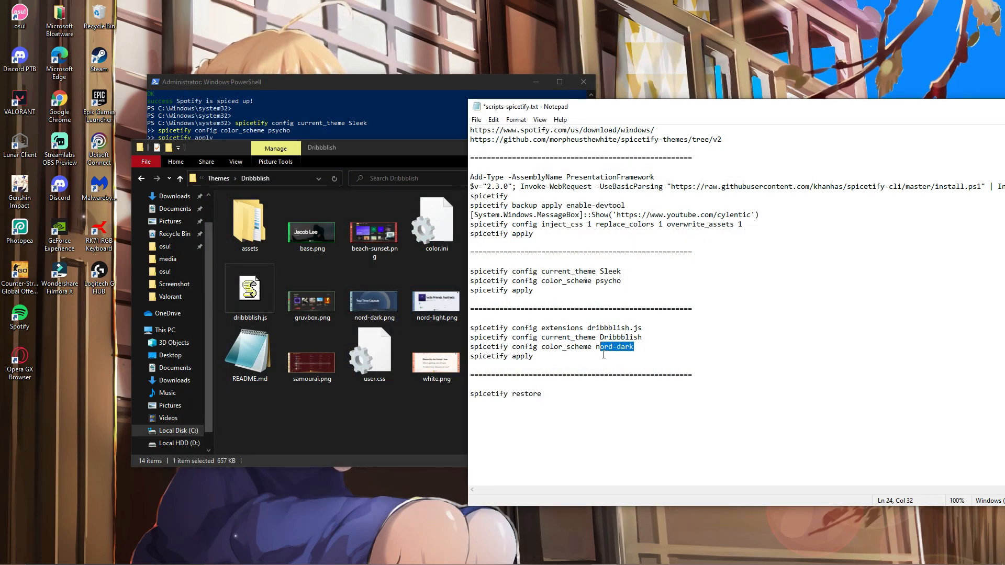
{"action": "type", "text": "purple"}
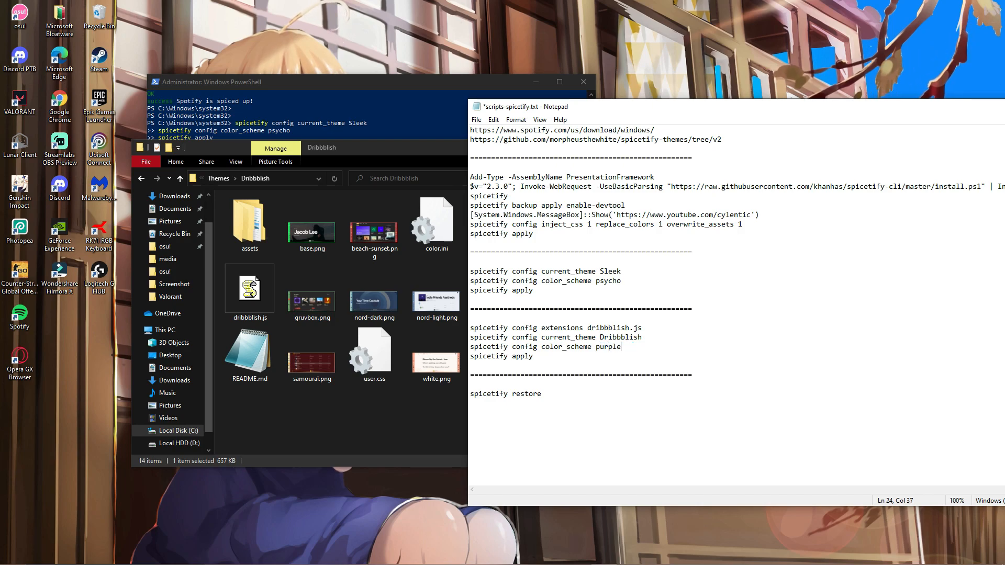
{"action": "double_click", "coordinate": [505, 394]}
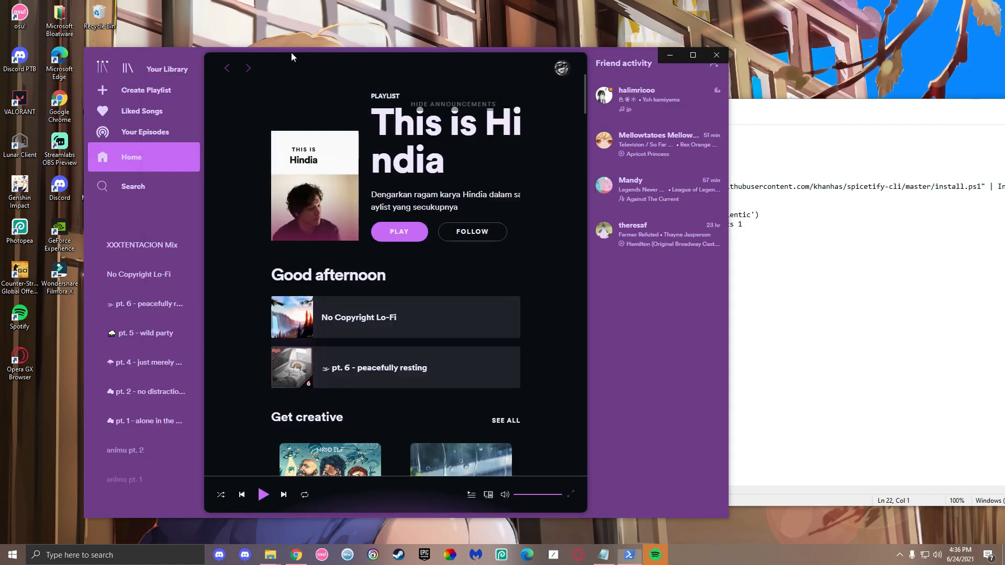
- Use the profile menu's Dribbblish submenu to pick another colour scheme
{"action": "left_click", "coordinate": [561, 68]}
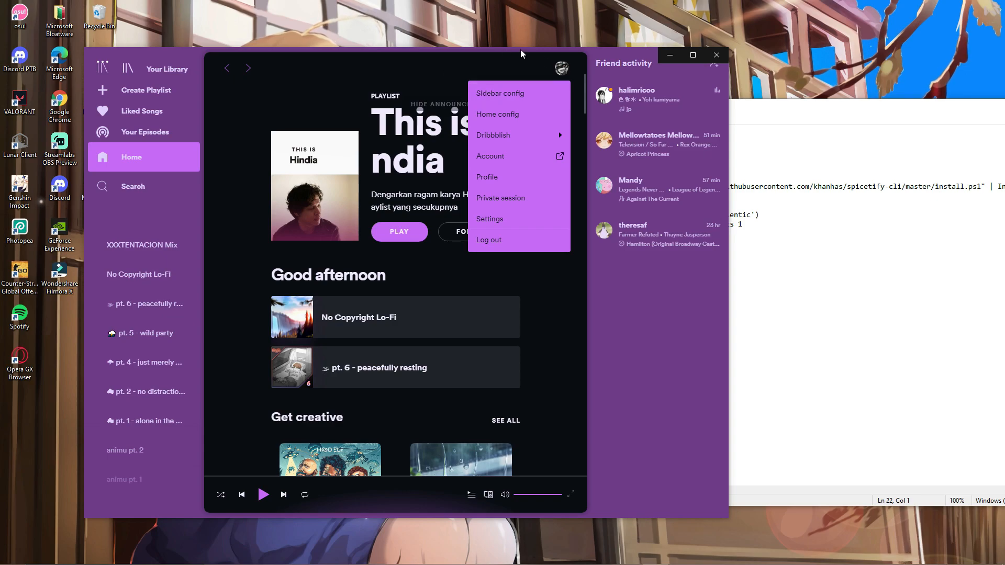
{"action": "left_click", "coordinate": [559, 68]}
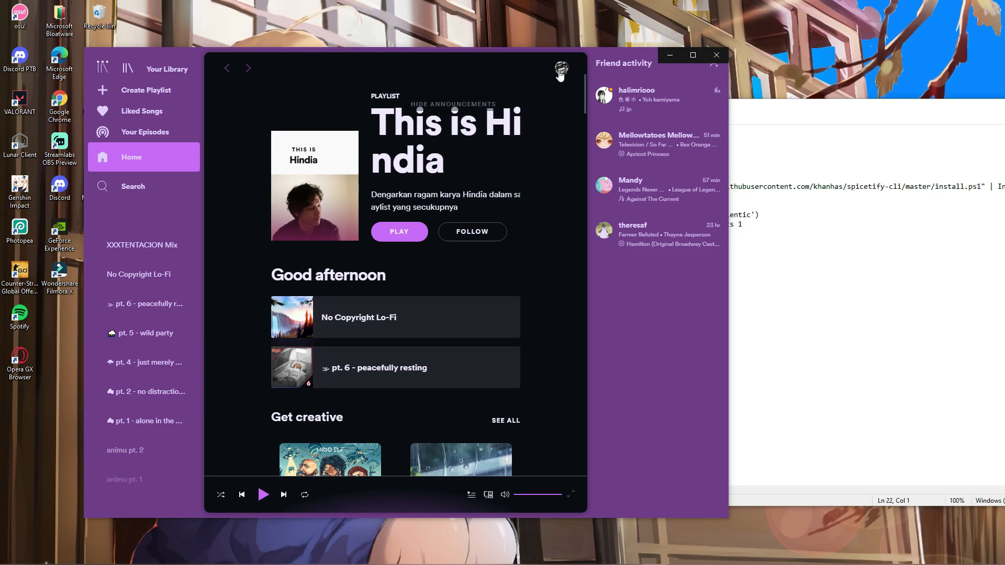
{"action": "left_click", "coordinate": [560, 68]}
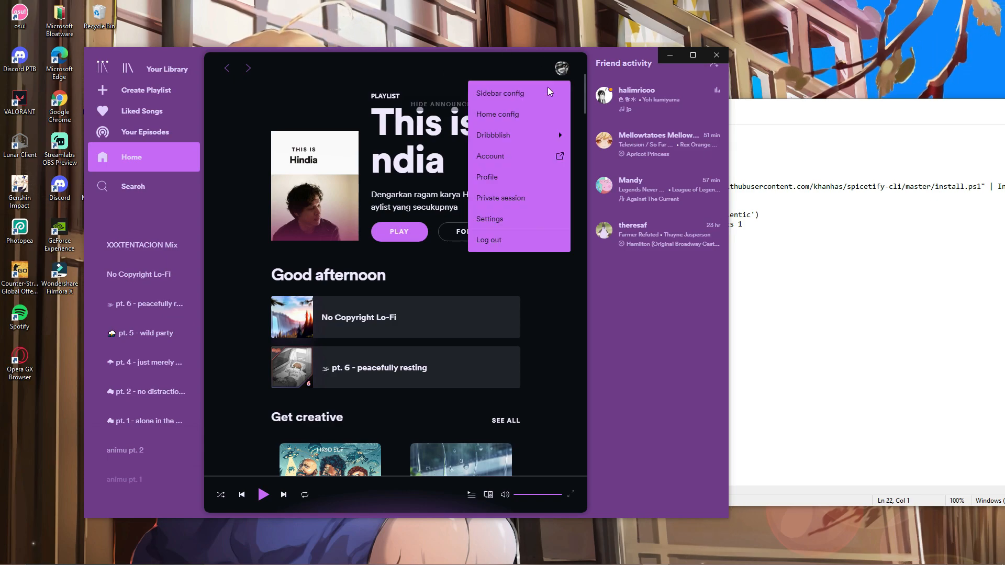
{"action": "mouse_move", "coordinate": [493, 135]}
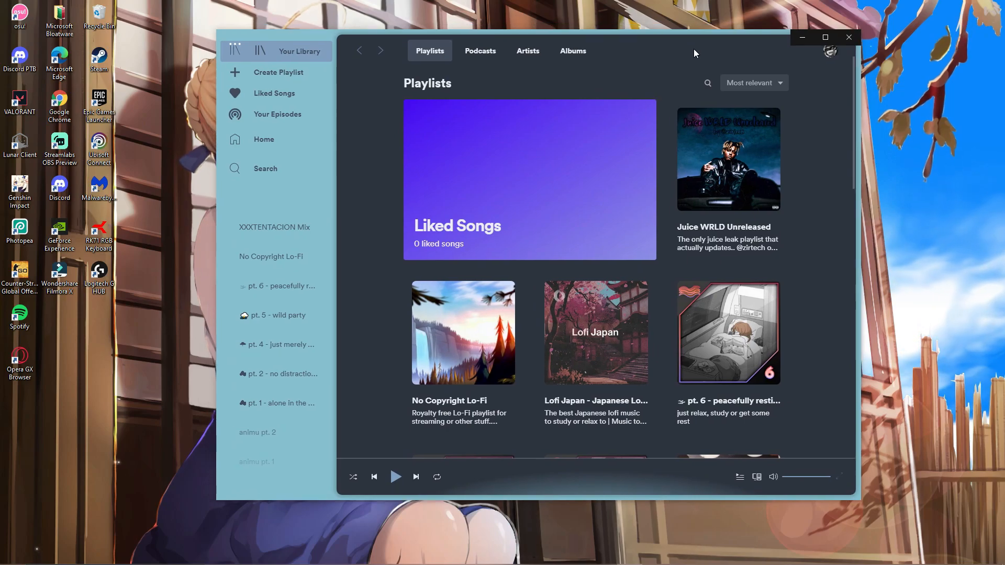
{"action": "mouse_move", "coordinate": [718, 247]}
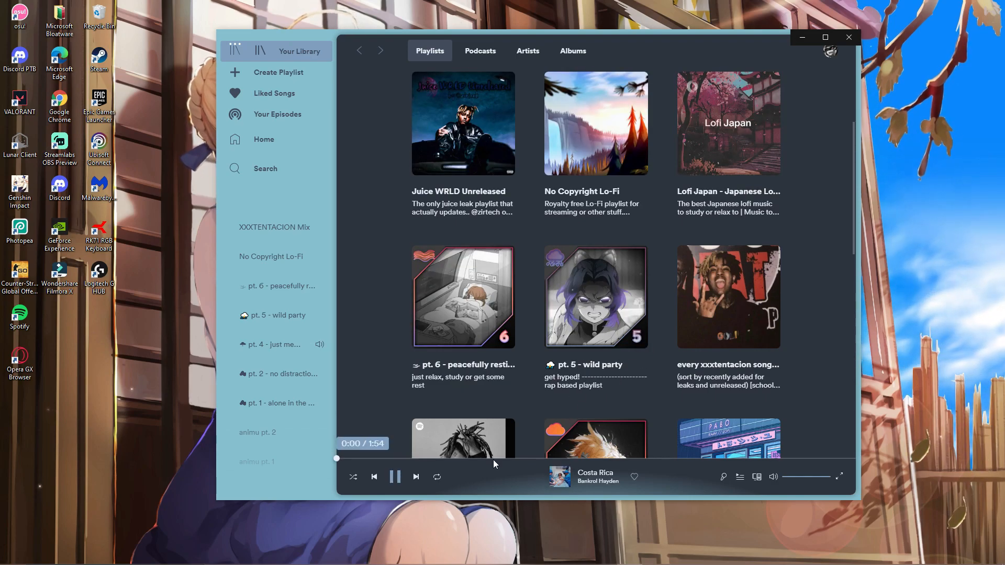
- Skip ahead two tracks, toggle shuffle and go back to the previous track
{"action": "left_click", "coordinate": [415, 477]}
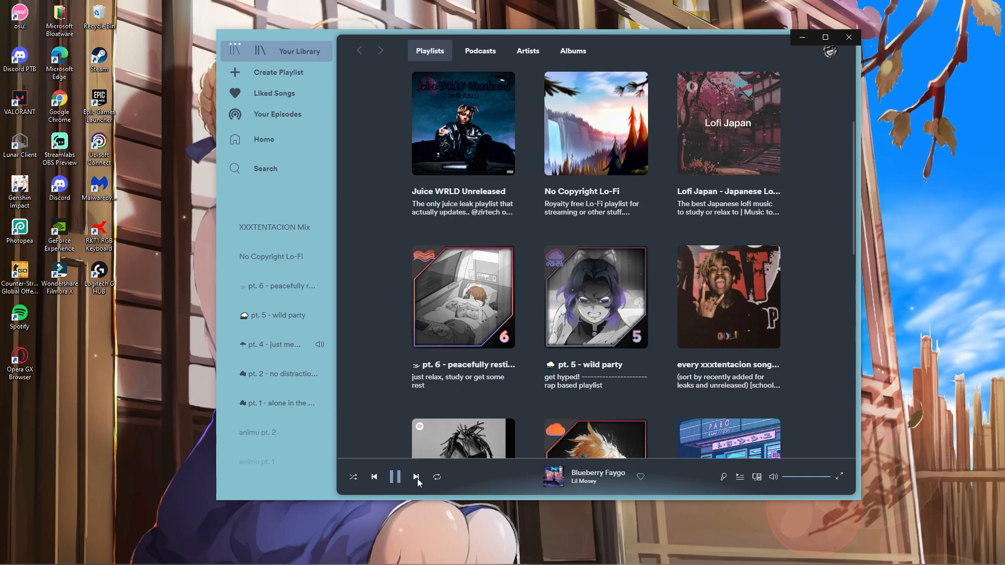
{"action": "left_click", "coordinate": [416, 476]}
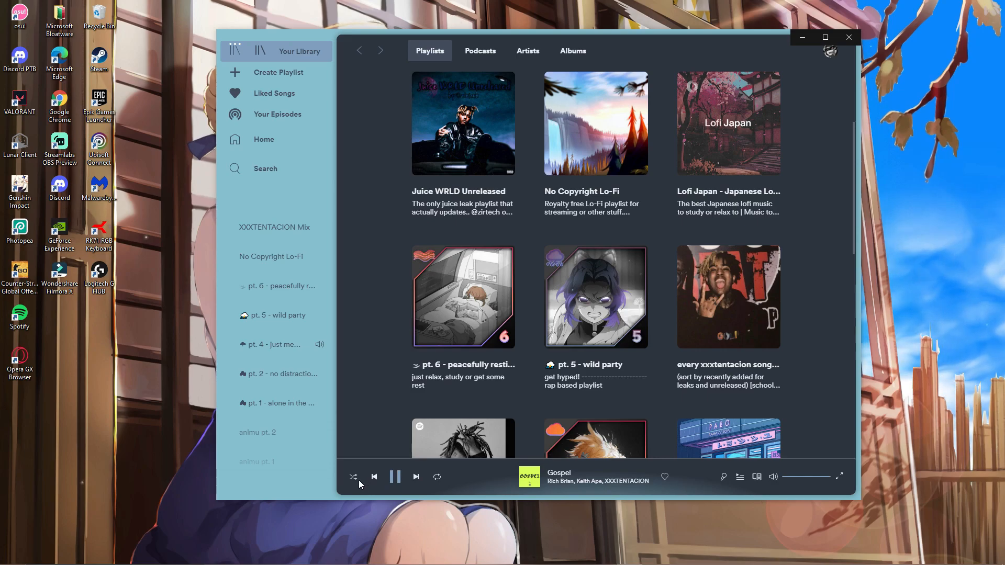
{"action": "left_click", "coordinate": [415, 478]}
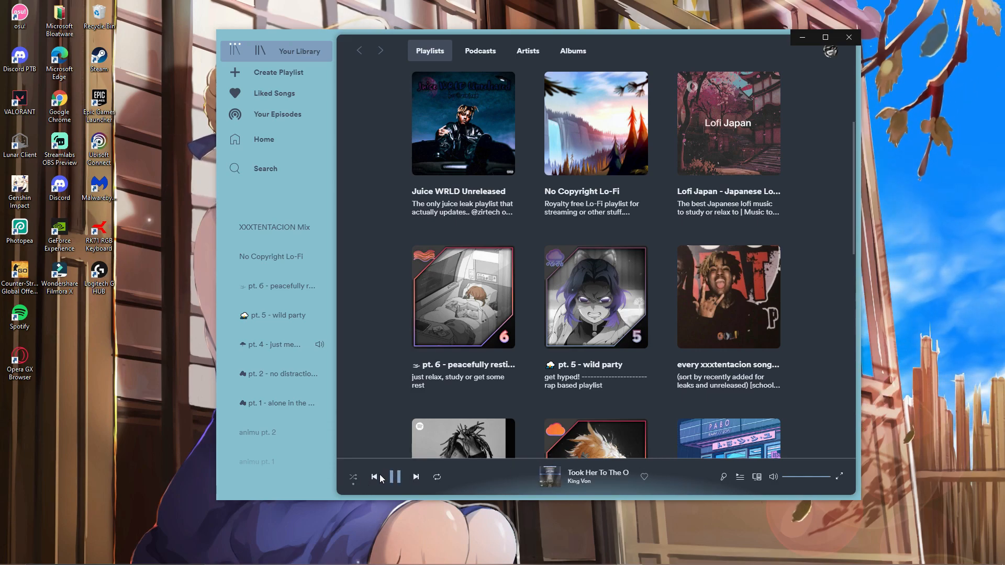
{"action": "left_click", "coordinate": [416, 477]}
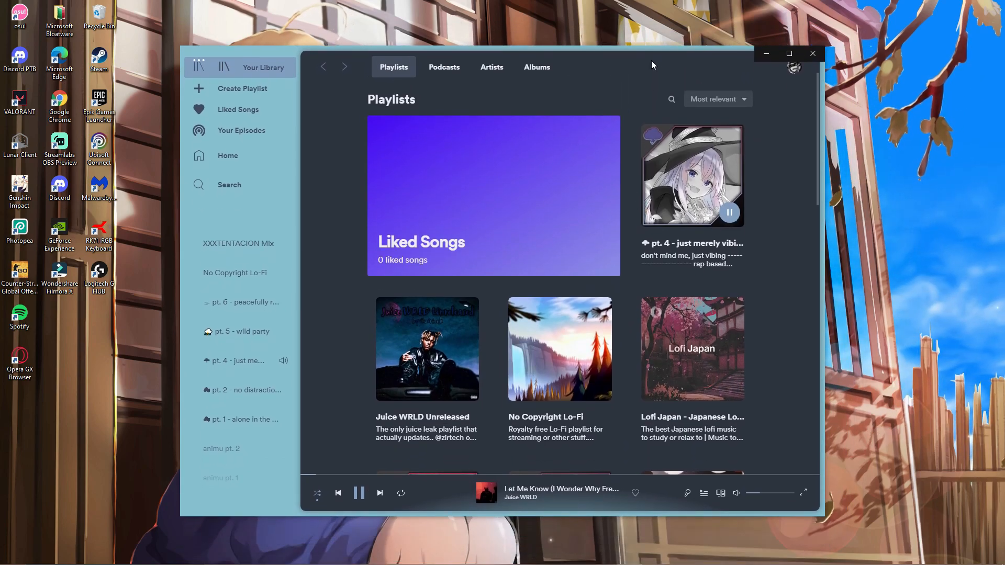
{"action": "mouse_move", "coordinate": [799, 129]}
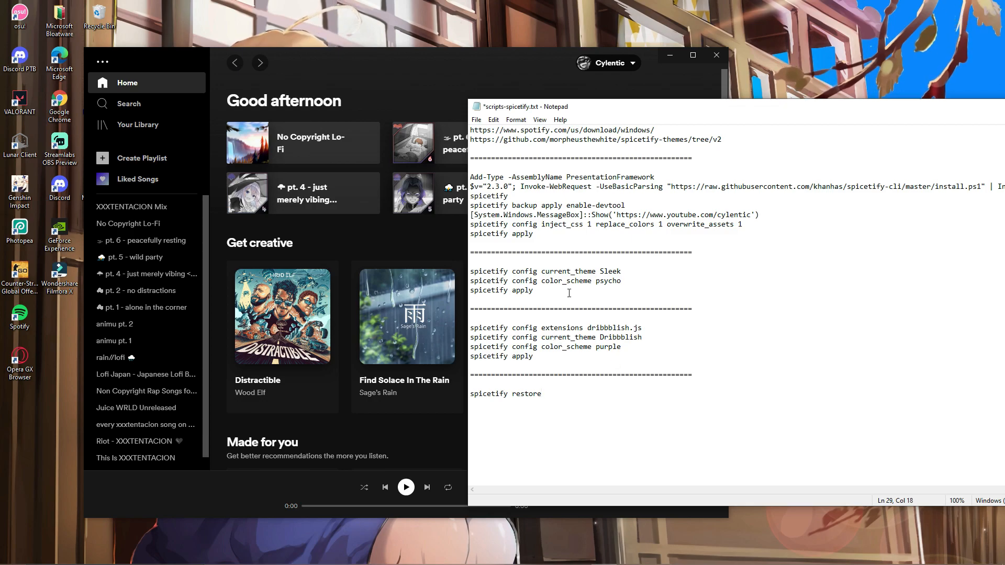
- Look inside the Onepunch theme folder, then return to the Themes list for Default
{"action": "left_click", "coordinate": [564, 280]}
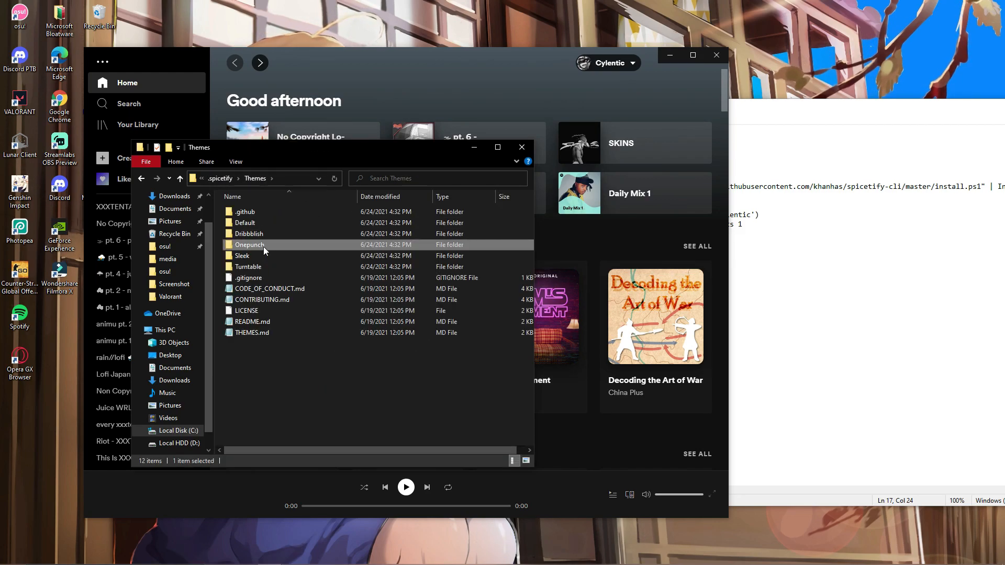
{"action": "double_click", "coordinate": [249, 244]}
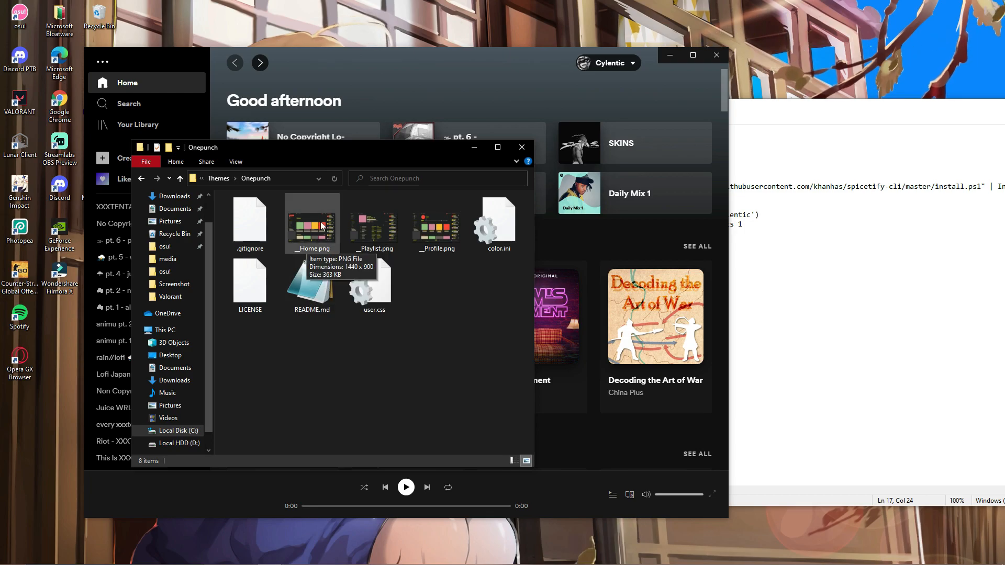
{"action": "left_click", "coordinate": [374, 224]}
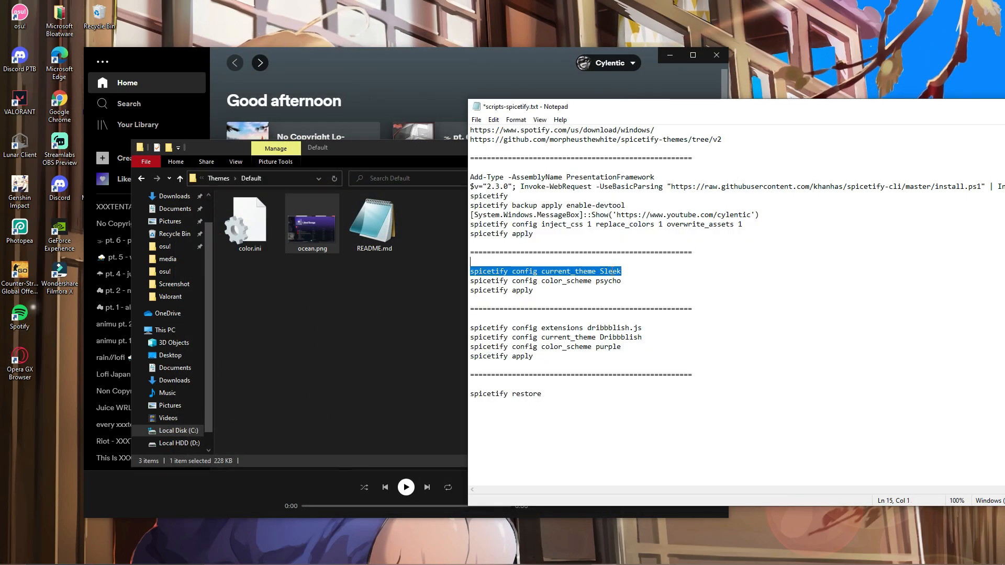
- Edit the script to Default/ocean and run spicetify apply in PowerShell
{"action": "type", "text": "Default"}
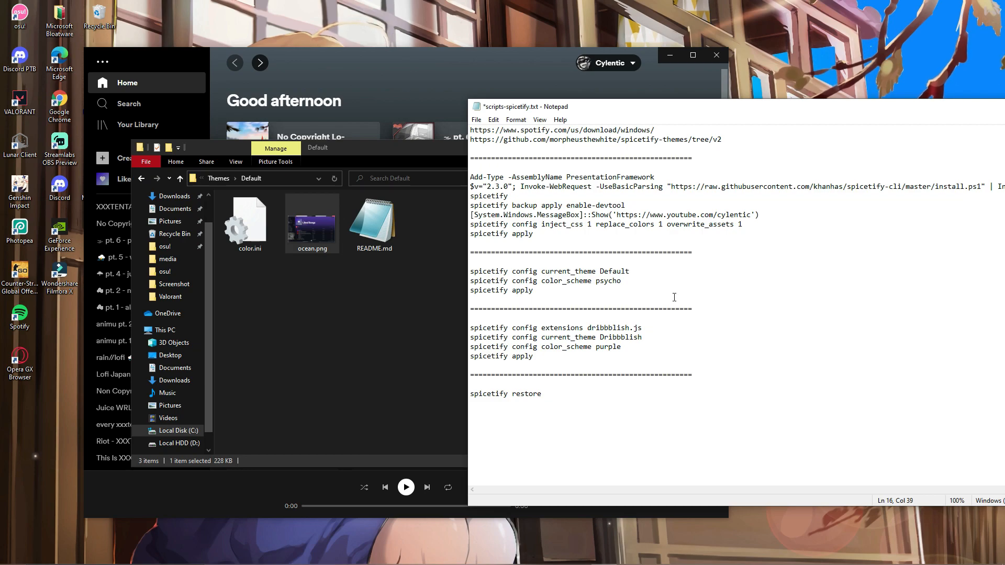
{"action": "type", "text": "ocean"}
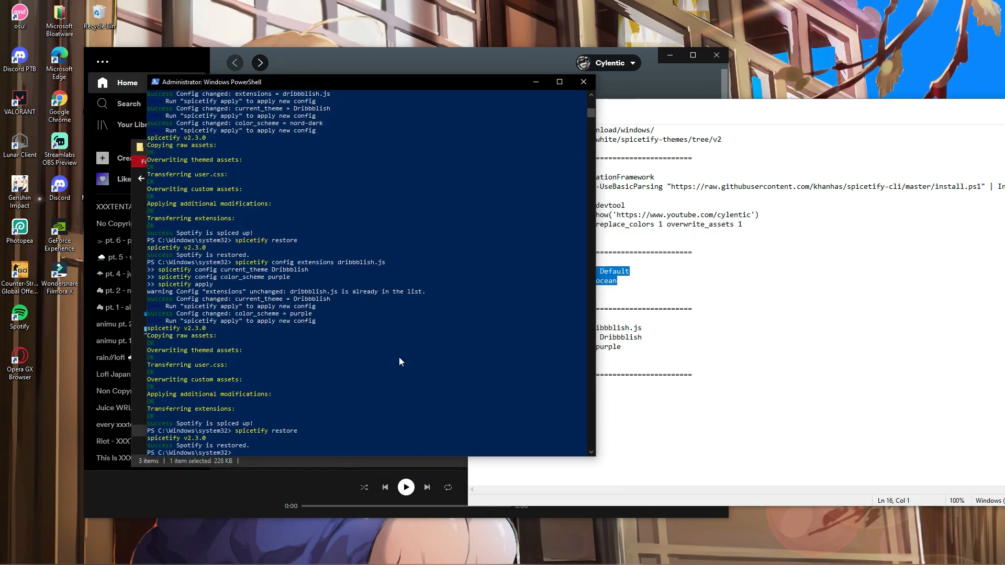
{"action": "left_click", "coordinate": [582, 81]}
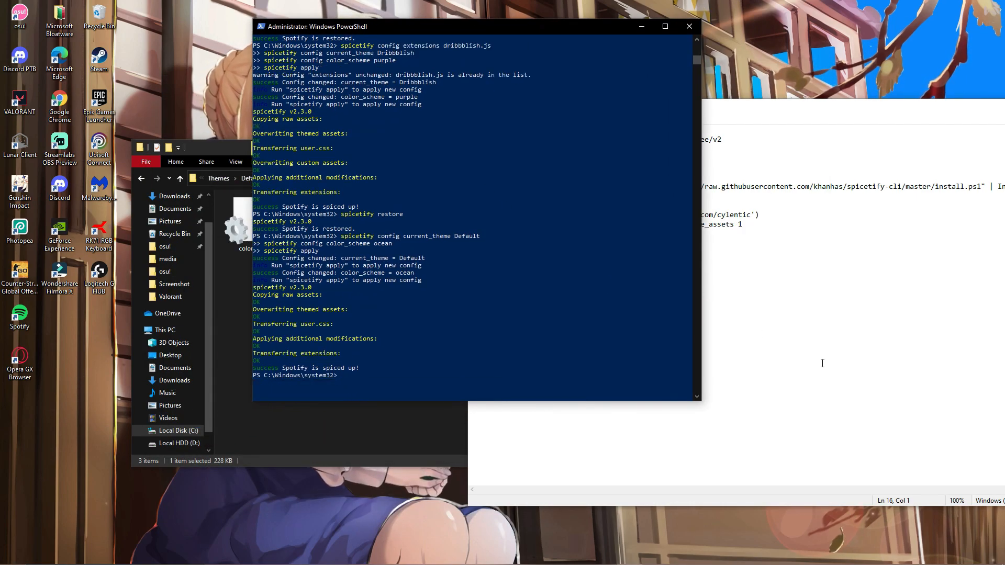
{"action": "type", "text": "spicetify"}
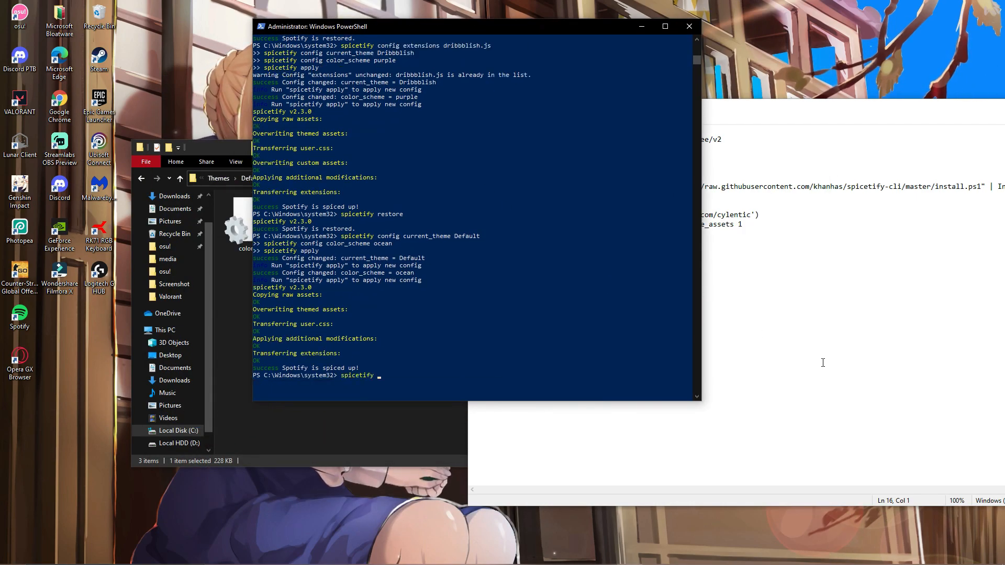